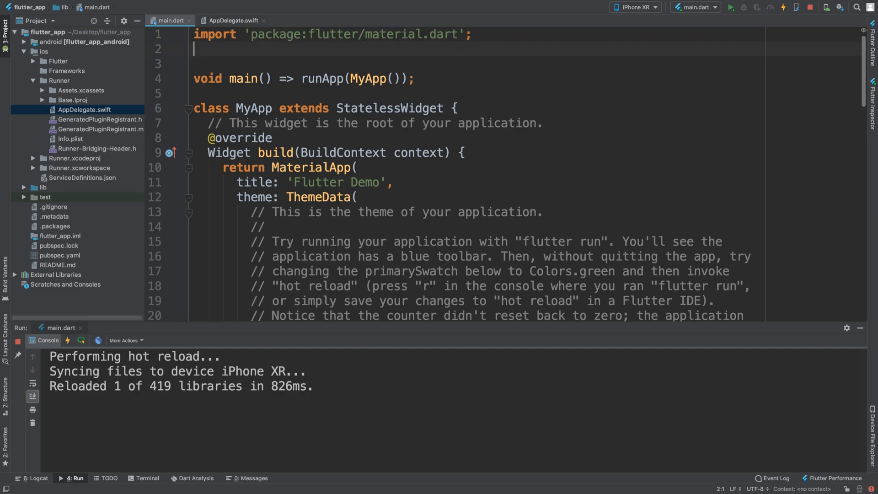
Import 'package:flutter/services.dart' on line 2 of main.dart
text(import 'package:flutter/services.dart)
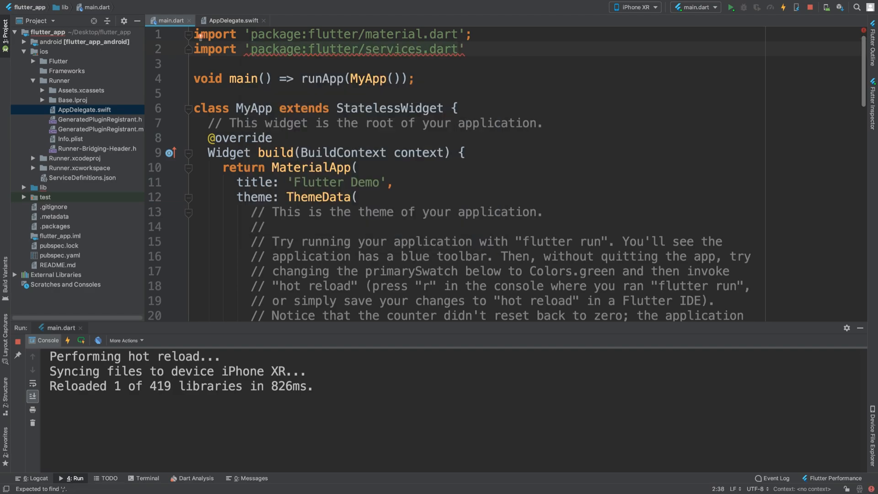
text(;)
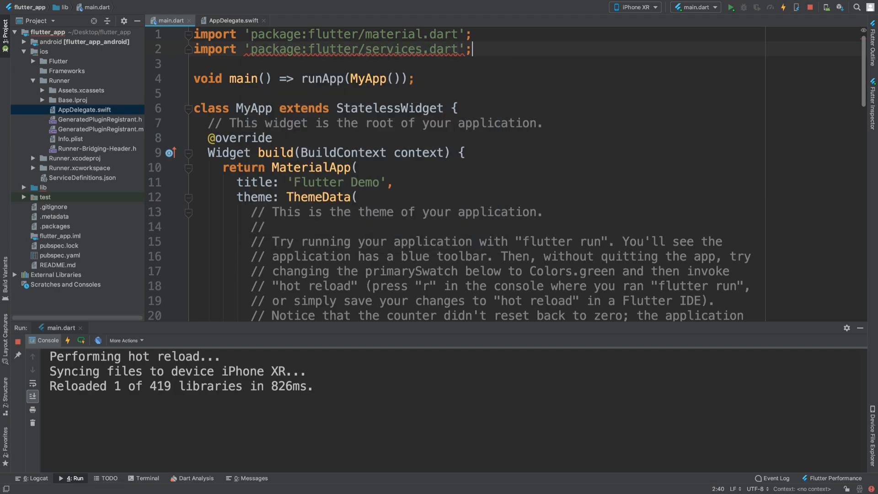
scroll(down, 3)
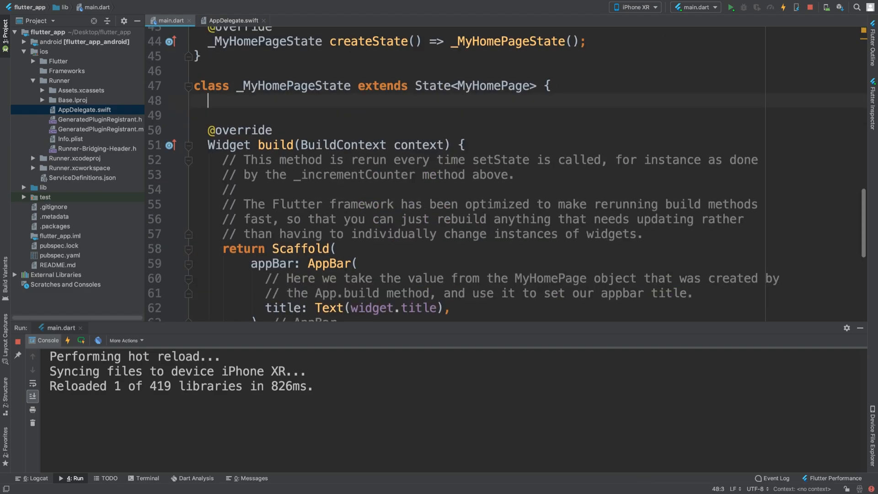
Declare static const platform = const MethodChannel("com.flutter.epic/epic") in _MyHomePageState
text(stati)
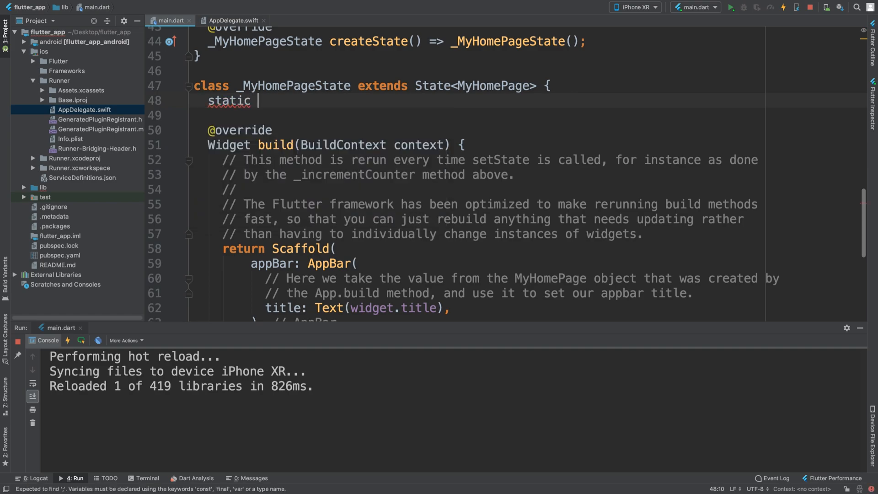
text(const platform = cons)
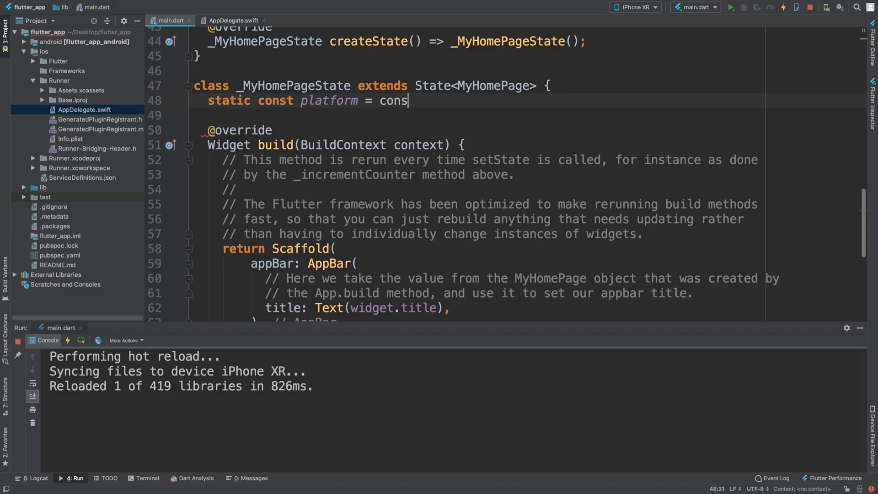
text(t)
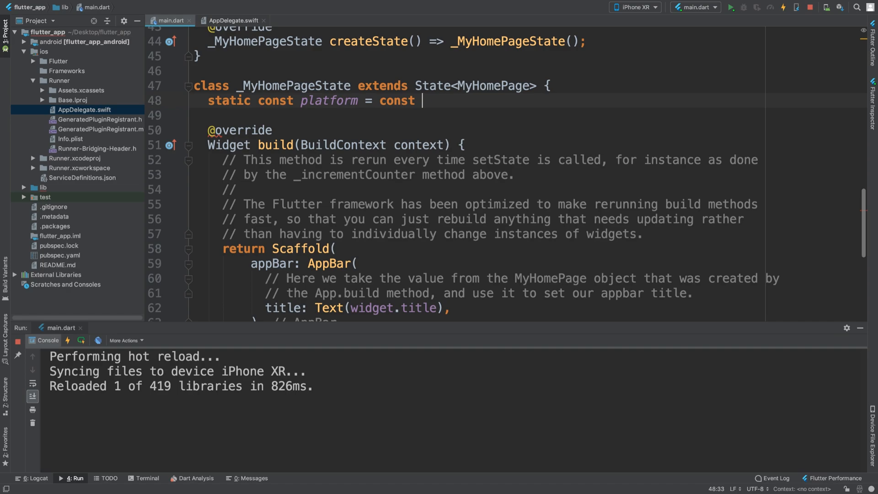
text(MethodChannel(name))
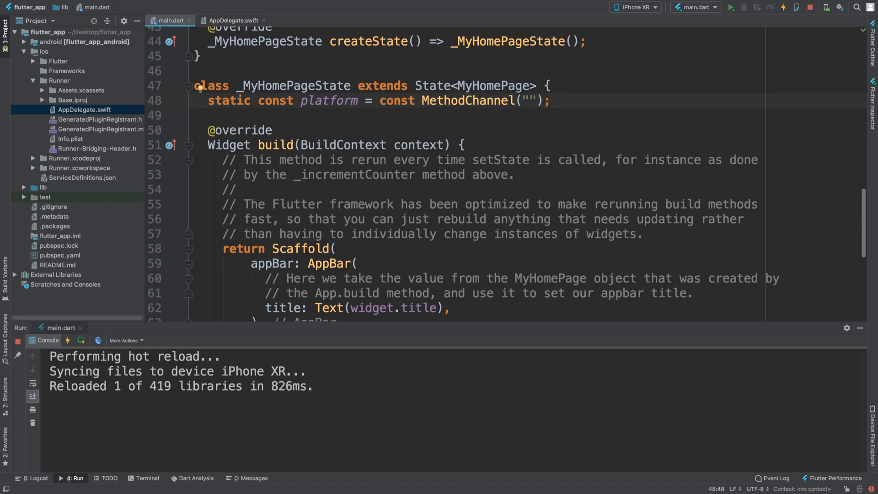
text(com.flutte)
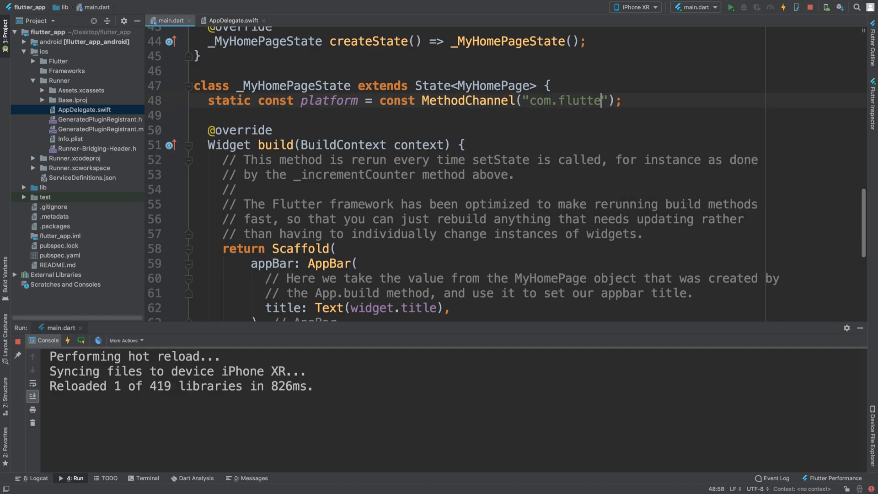
text(r.epic/)
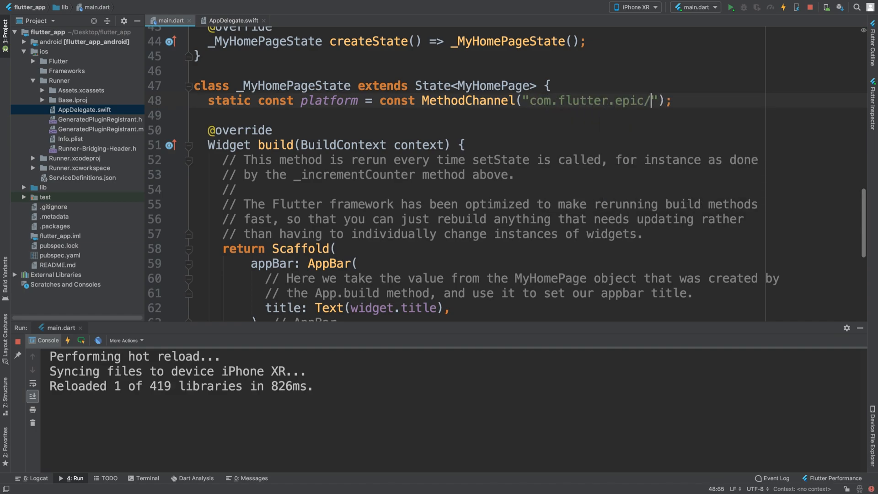
text(epic)
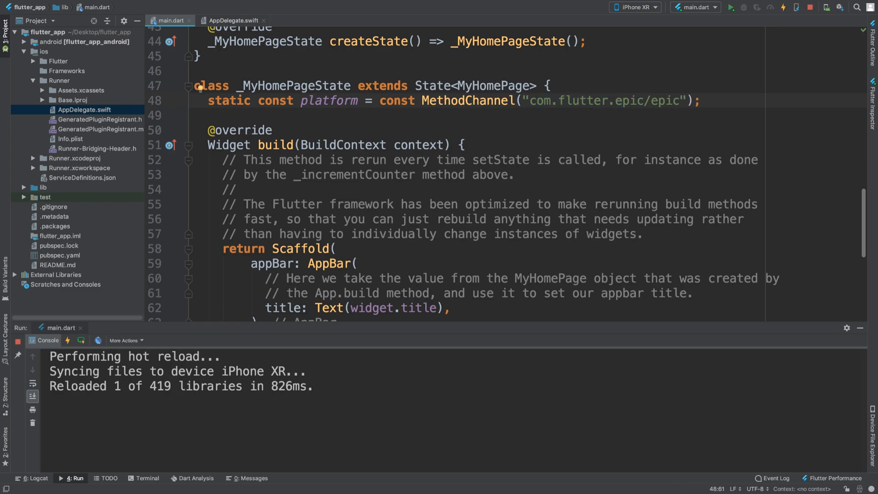
click(667, 100)
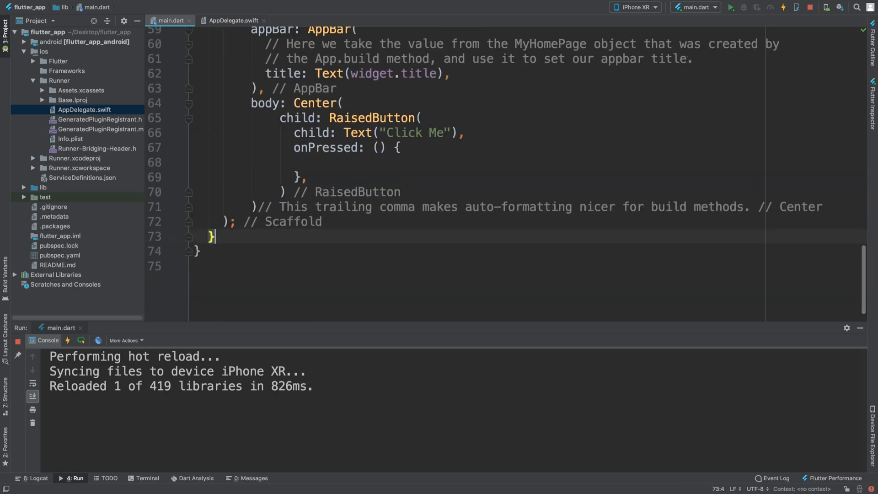
Start an async method void Printy() { } at the end of the class
text(void)
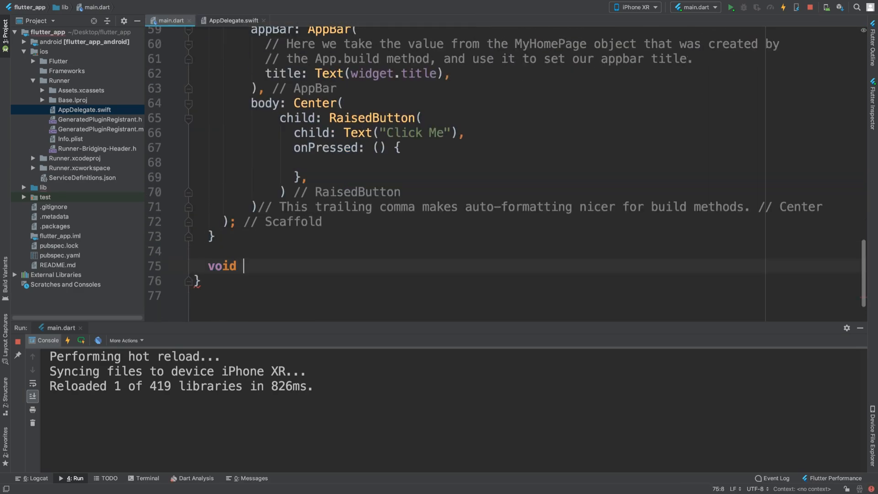
text(Printy)
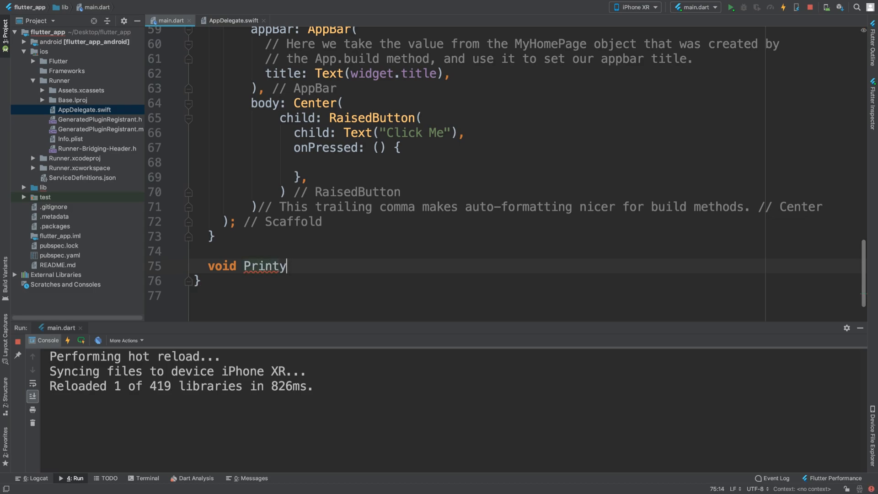
text(())
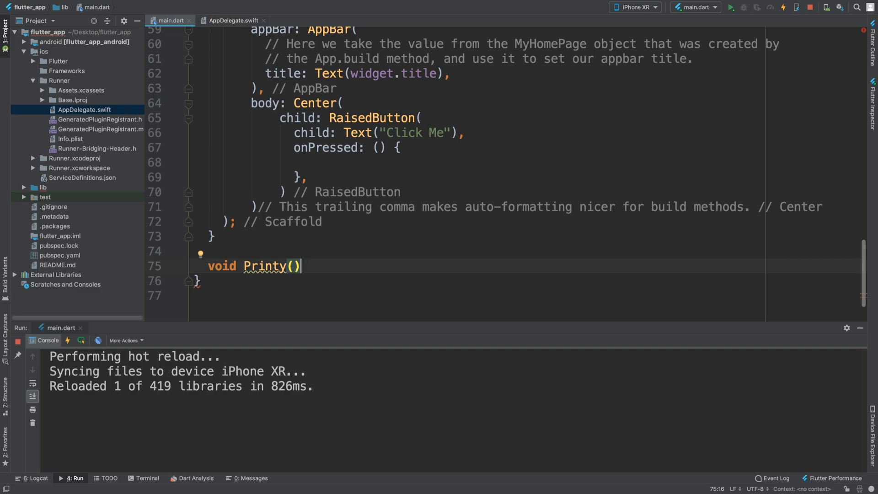
text(async)
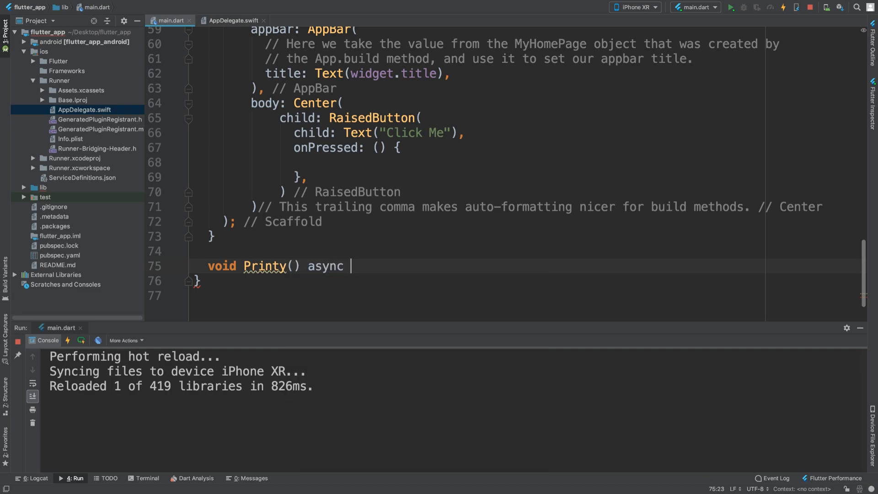
text({)
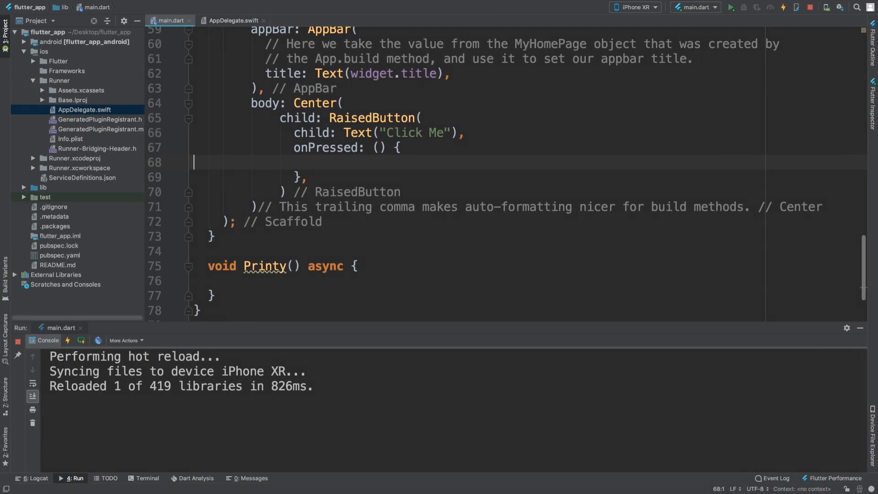
Call Printy() from onPressed and declare String value; inside Printy
text(Printy();)
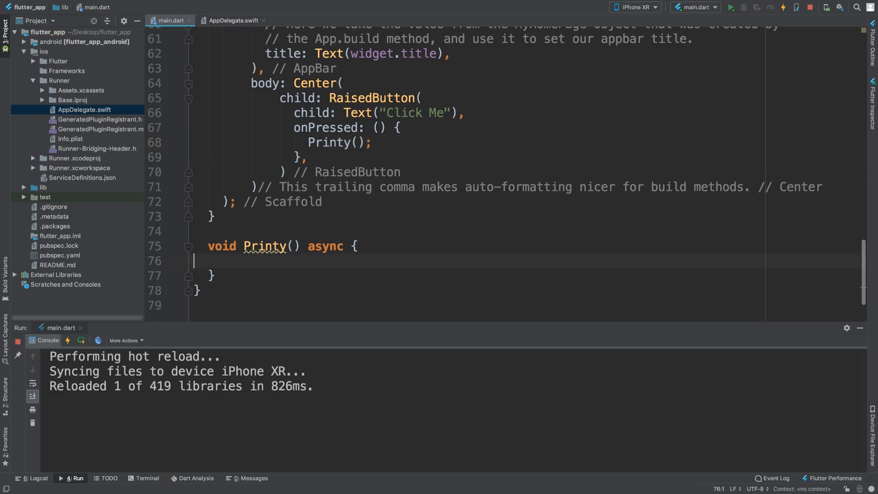
text(S)
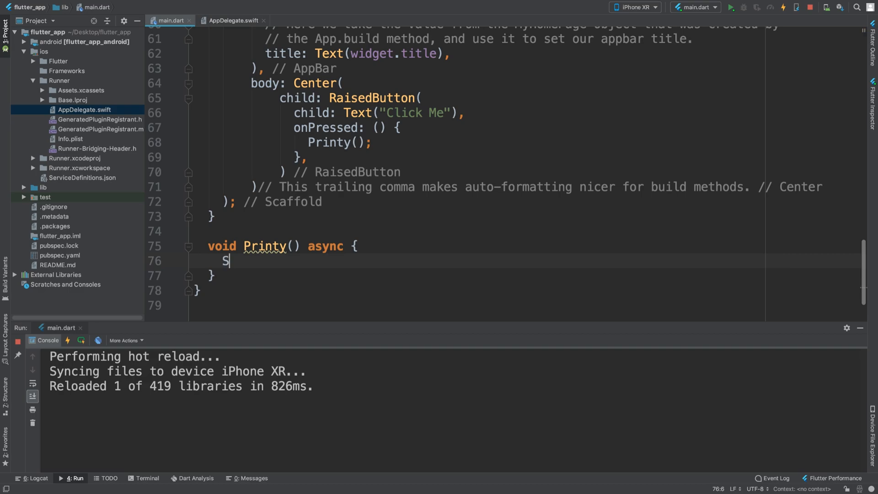
text(tring value)
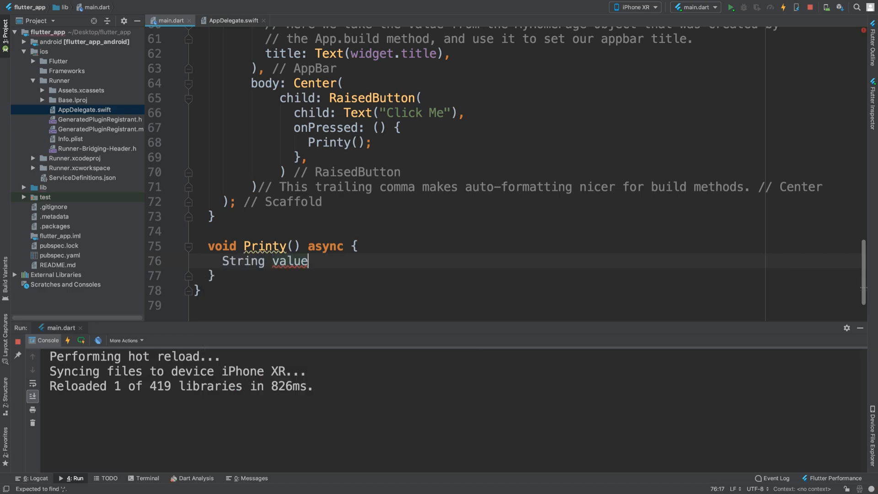
text(;)
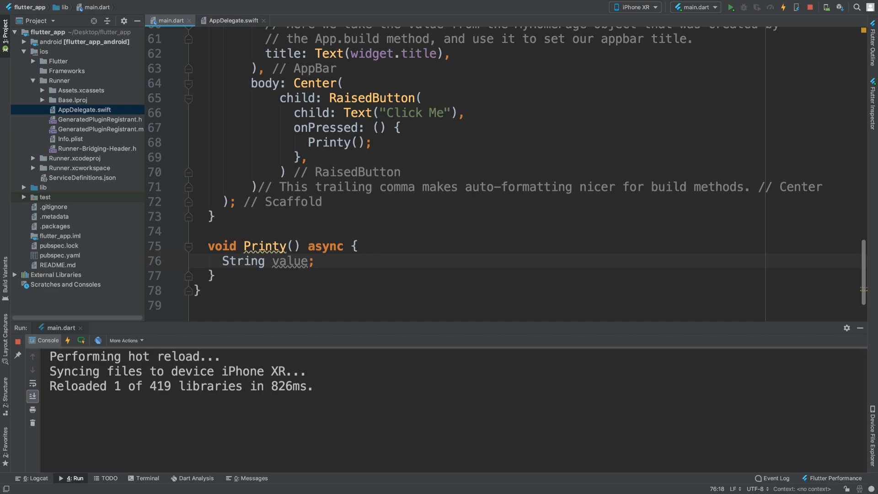
Add a try block assigning value = await platform.invokeMethod("");
text(try {)
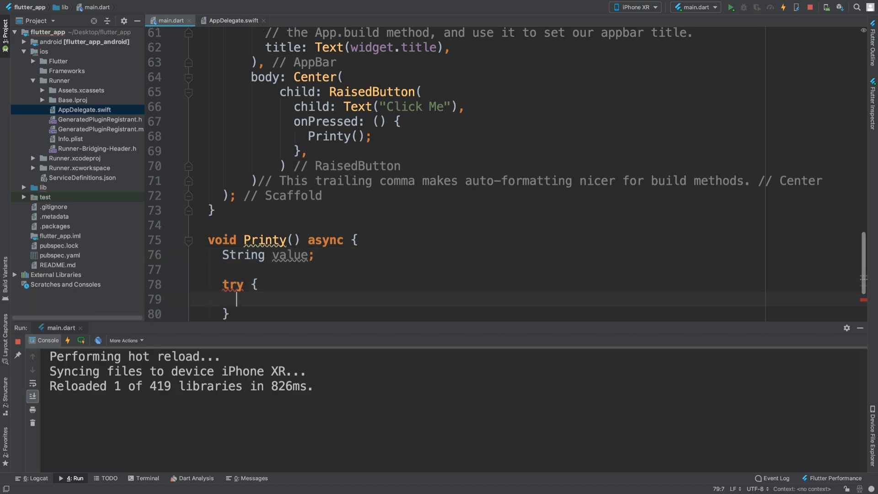
text(value)
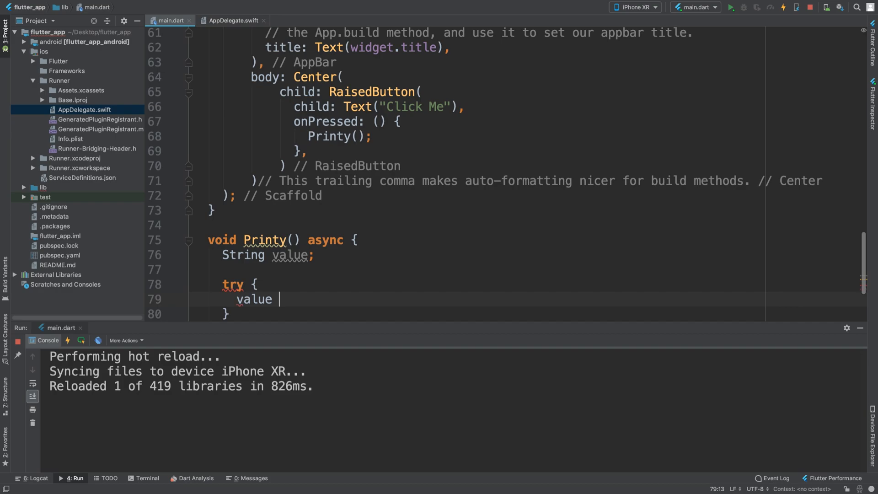
text(= await)
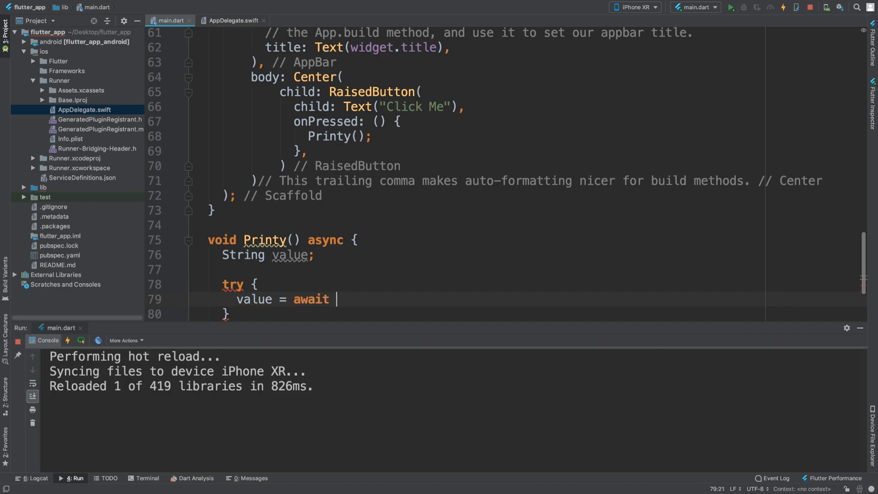
text(platform.)
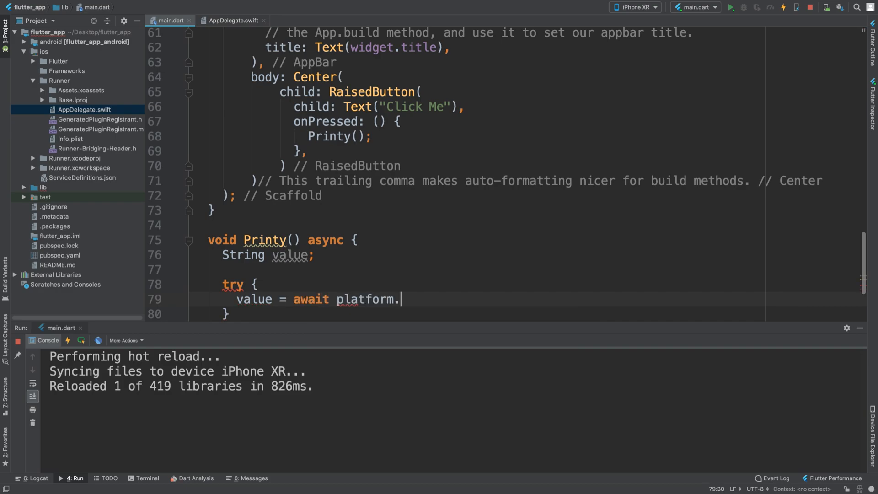
text(.invokeMethod(method))
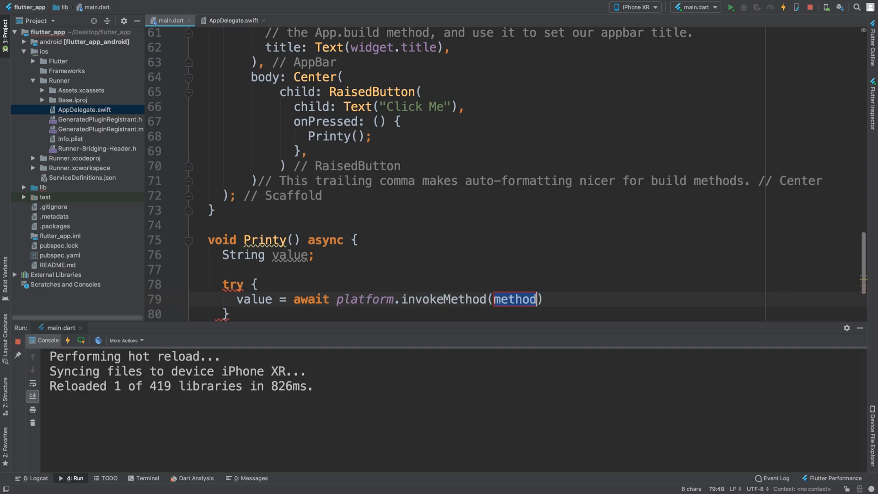
text("")
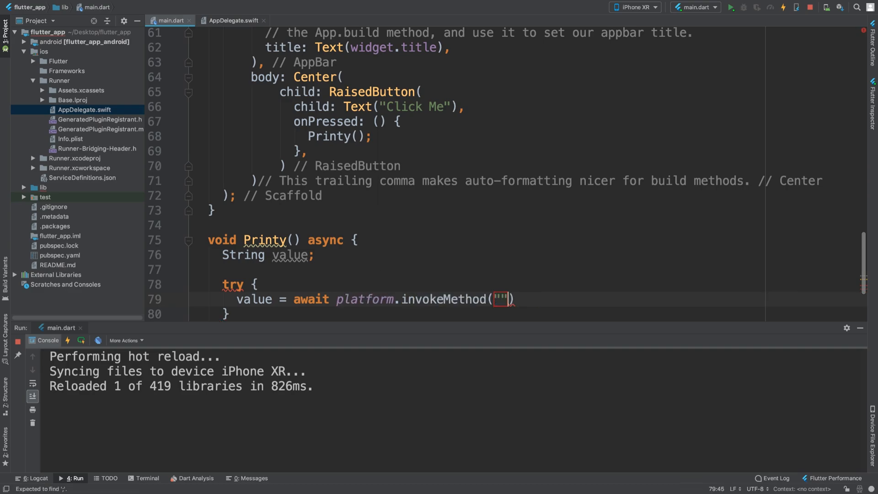
text(;)
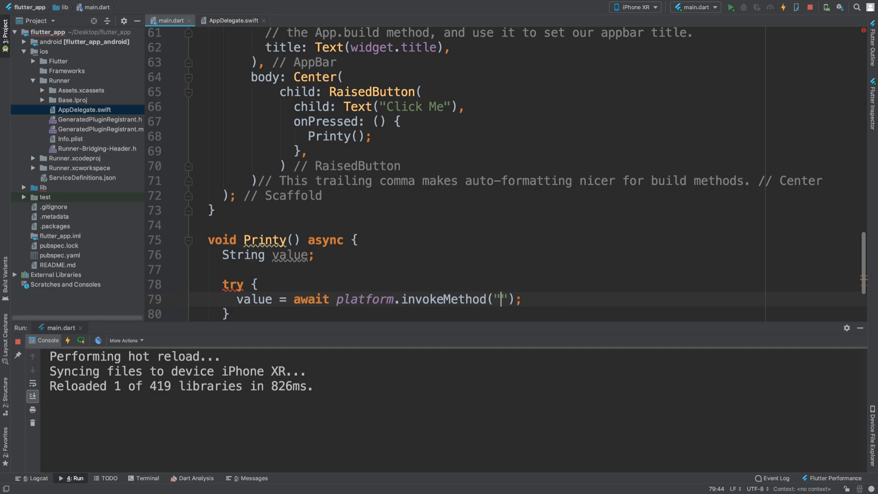
Give invokeMethod the method name "Printy"
text(Printy)
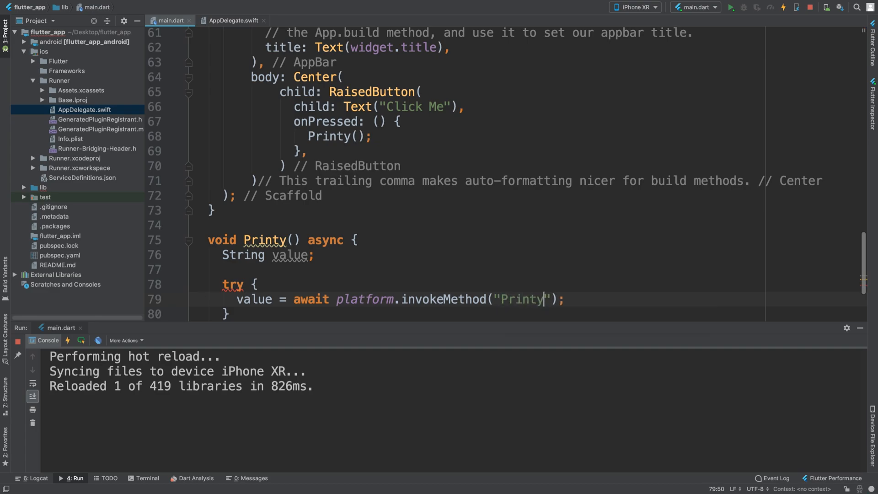
double_click(265, 239)
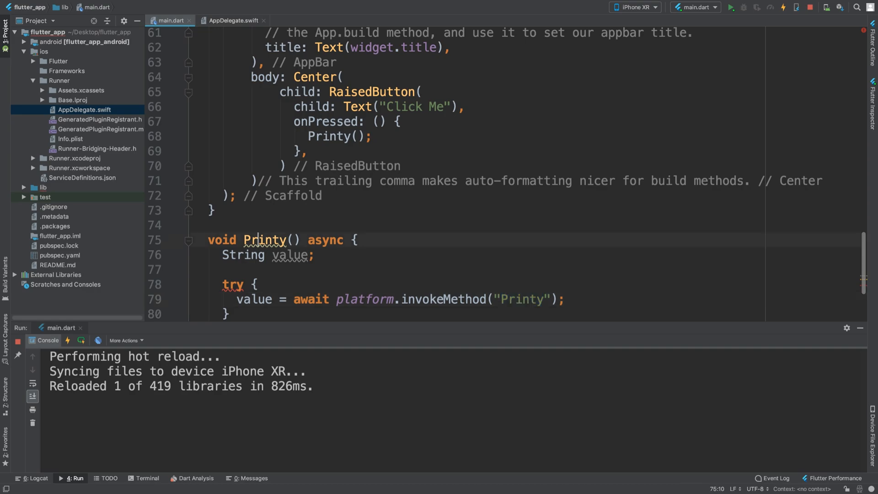
double_click(520, 299)
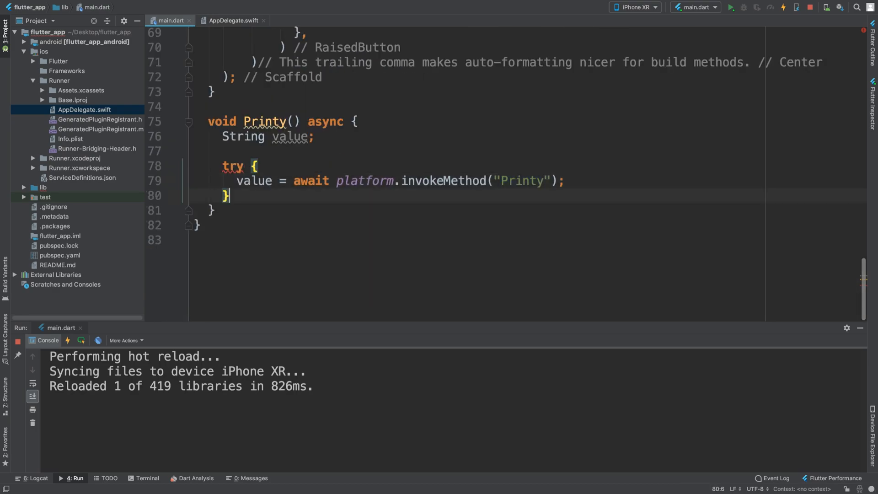
Add catch (e) { print(e); } after the try block
text(catch (e)
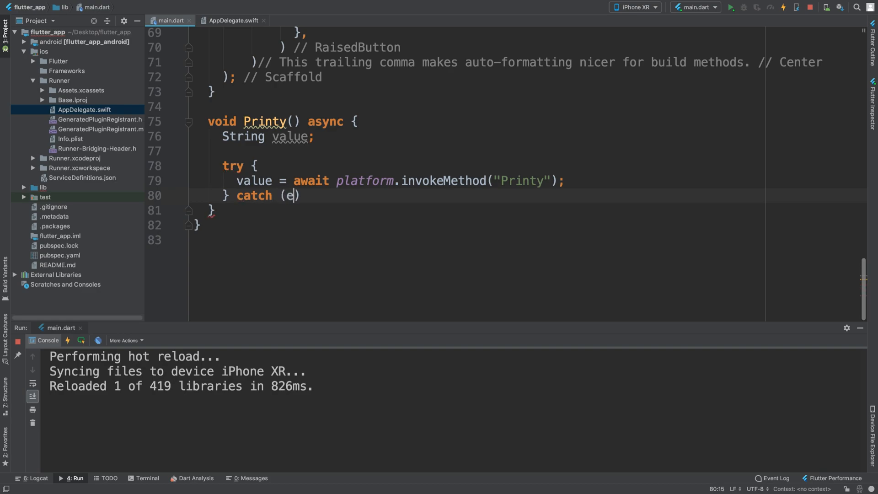
text({)
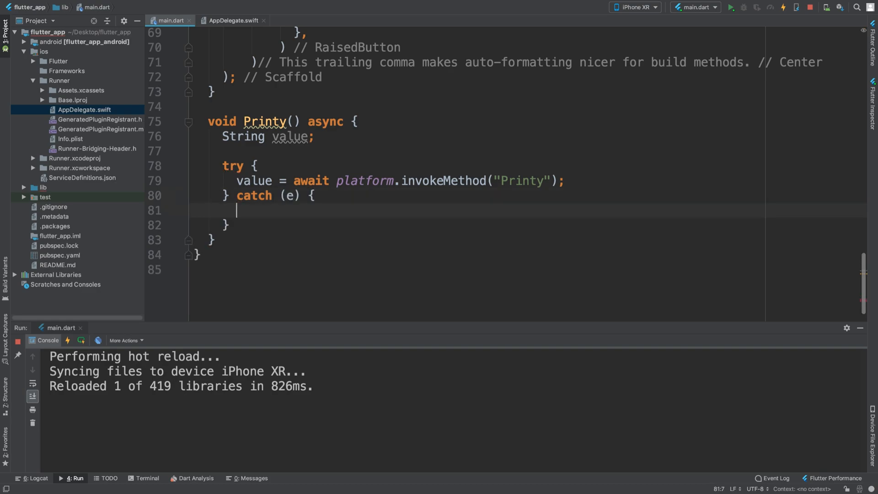
text(print()
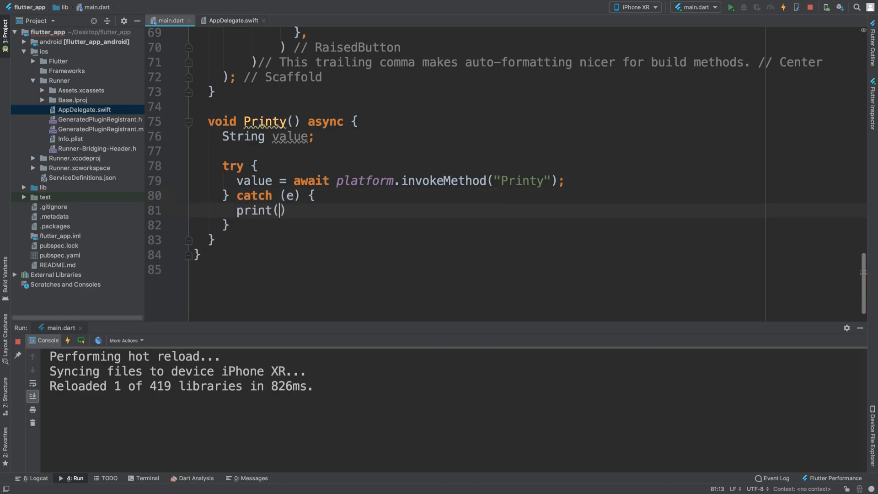
text(e);)
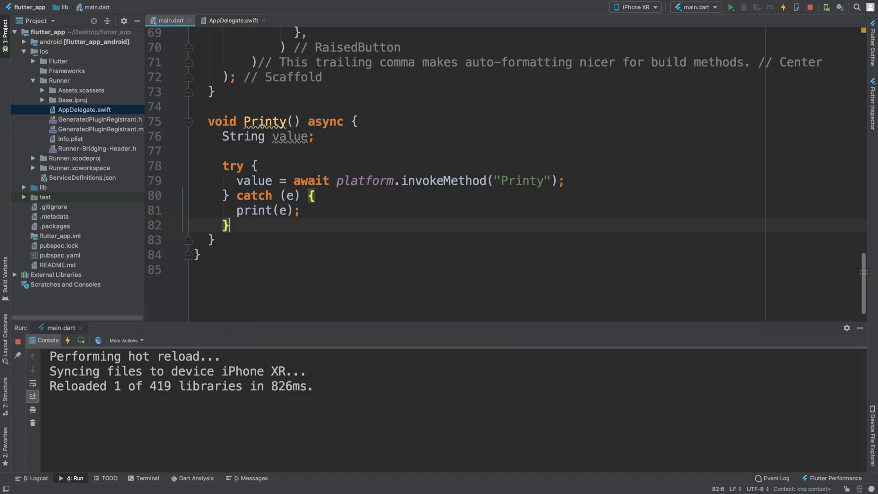
Print the returned value with print(value); after the catch
text(print())
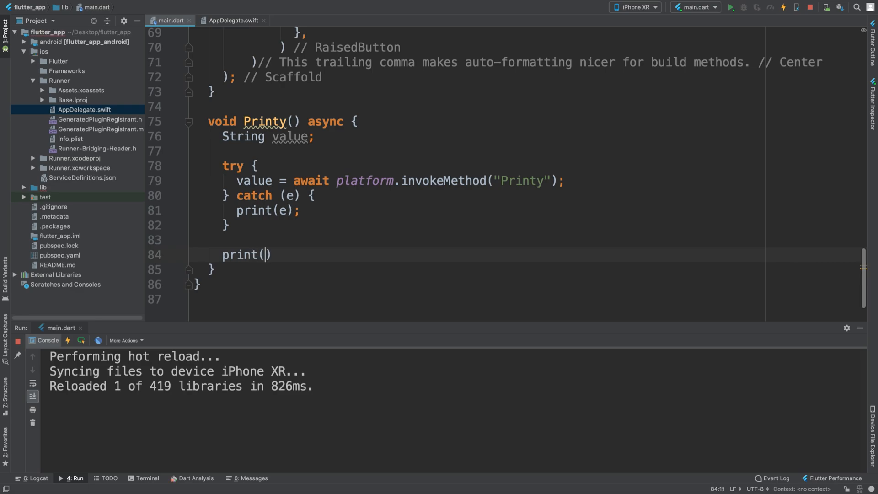
text(value)
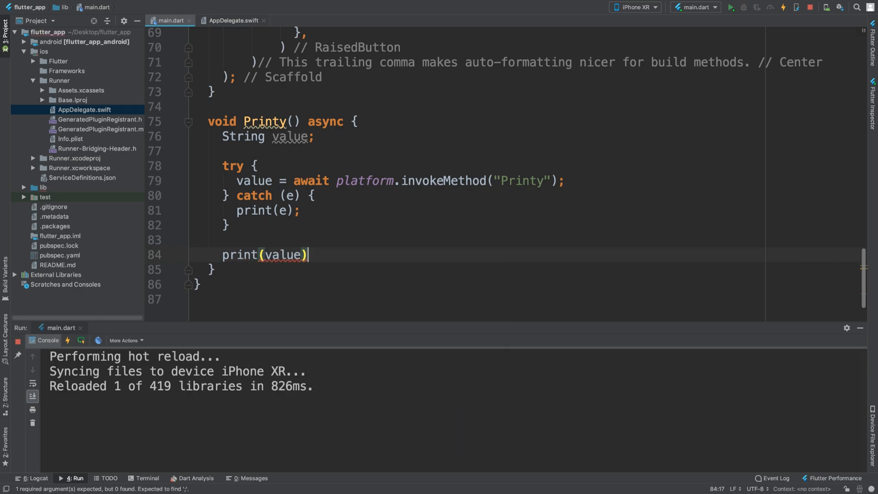
text(;)
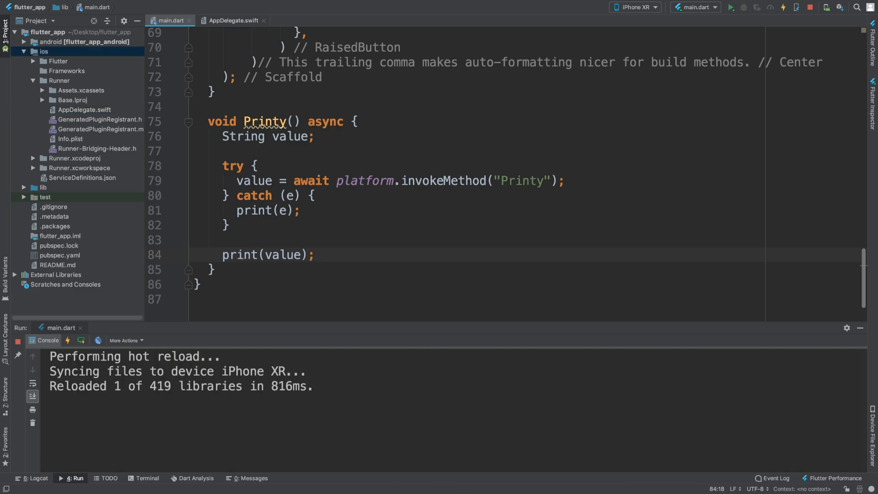
Select the ios folder in the Project panel to open the iOS module in Xcode
click(33, 52)
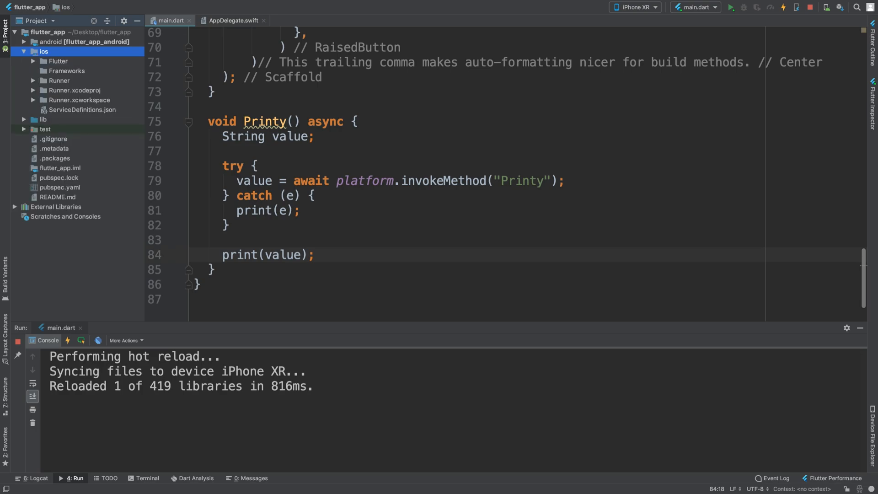
click(57, 81)
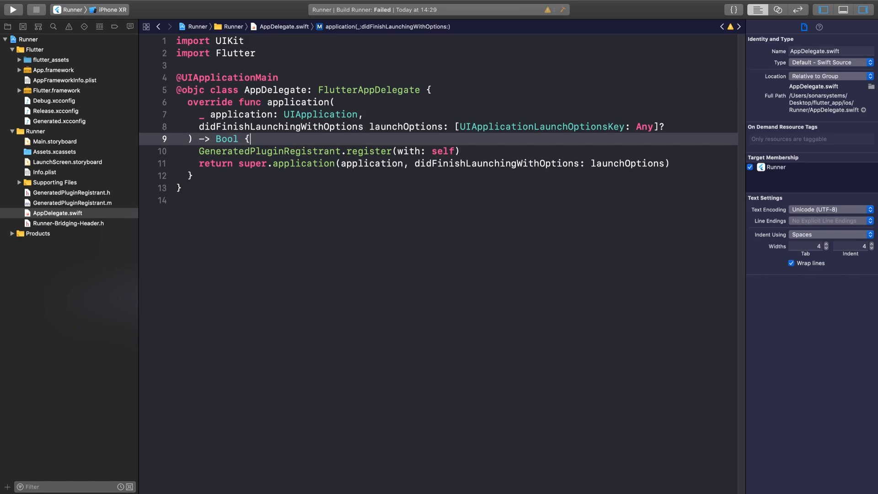
Add let controller : FlutterViewController = window?.rootViewController as! FlutterViewController
click(57, 213)
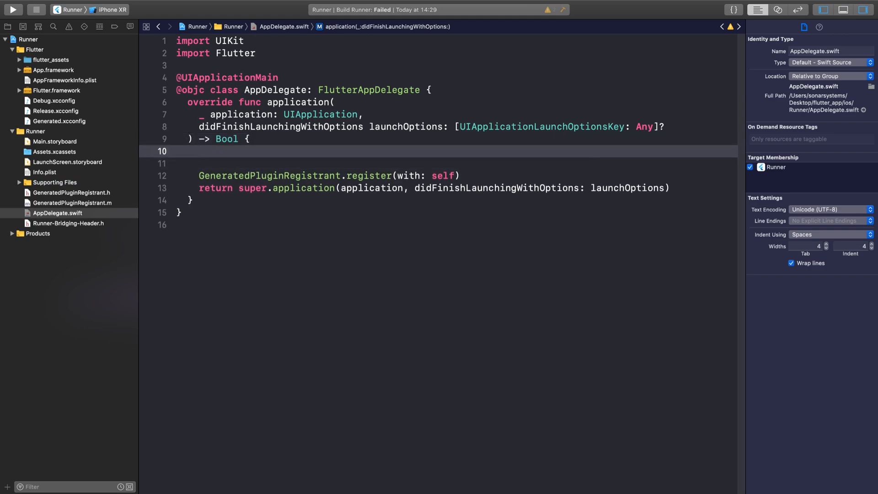
click(200, 151)
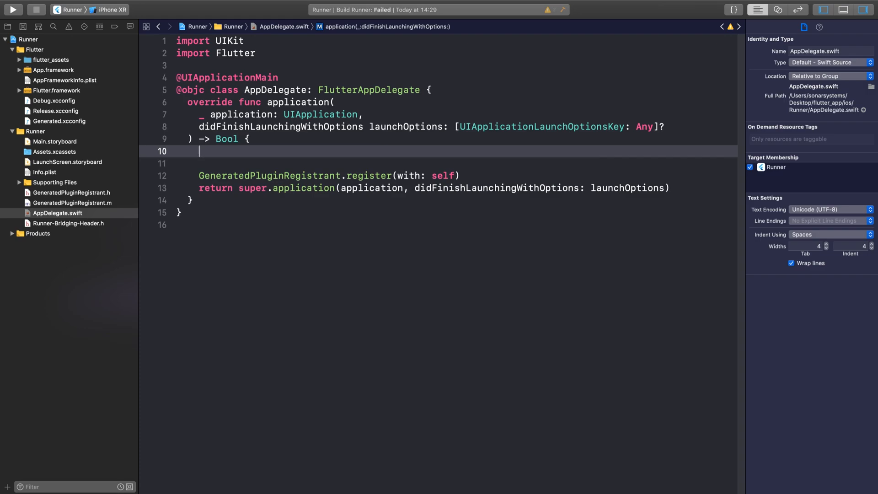
text(let con)
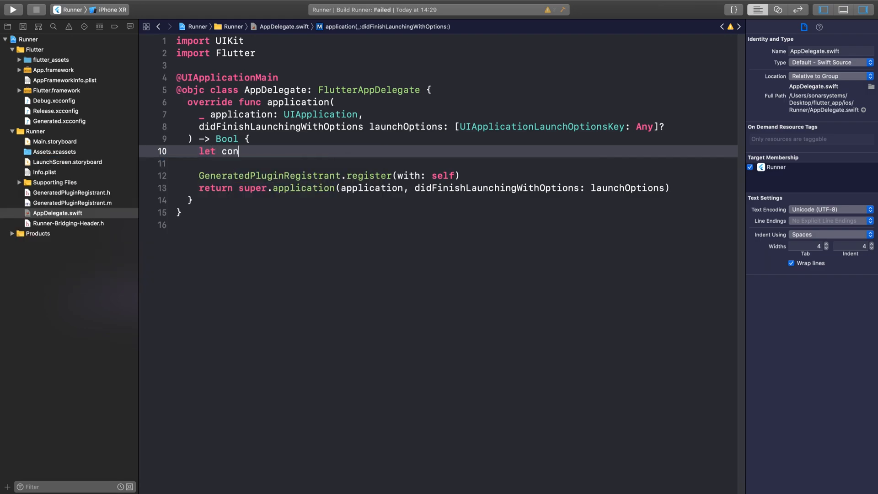
text(troller :)
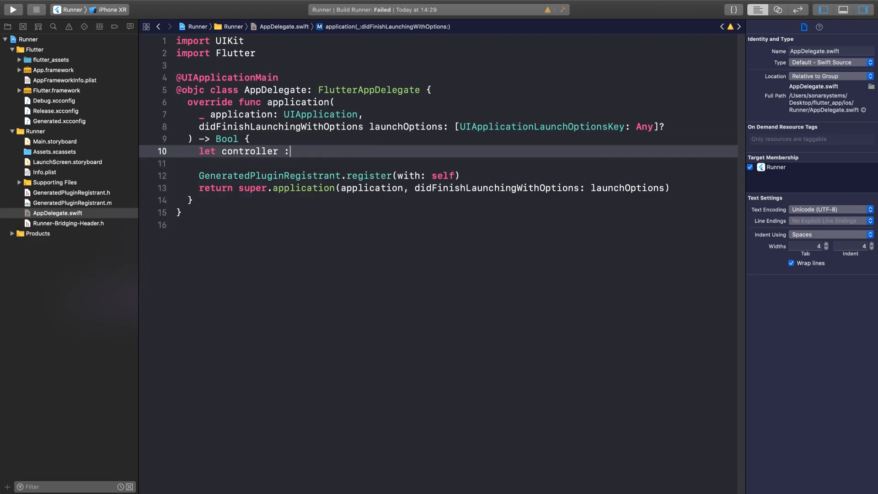
text(FlutterViewController)
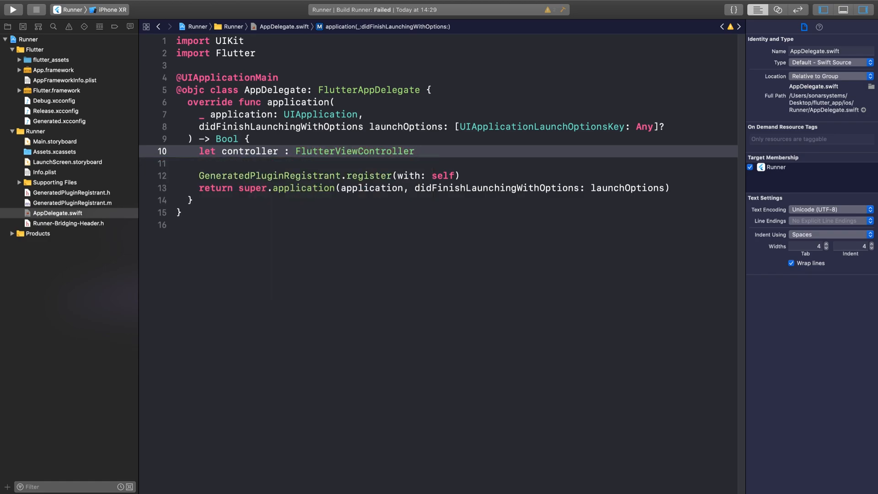
text(= window?.)
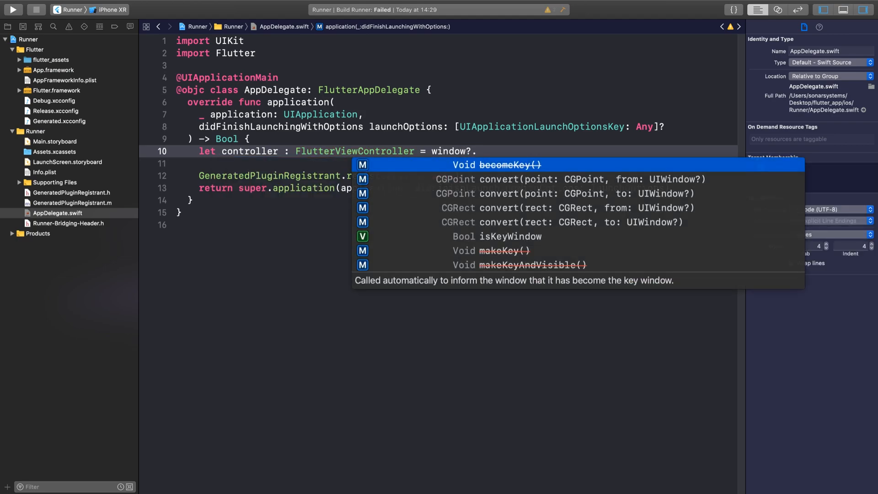
text(rootViewController)
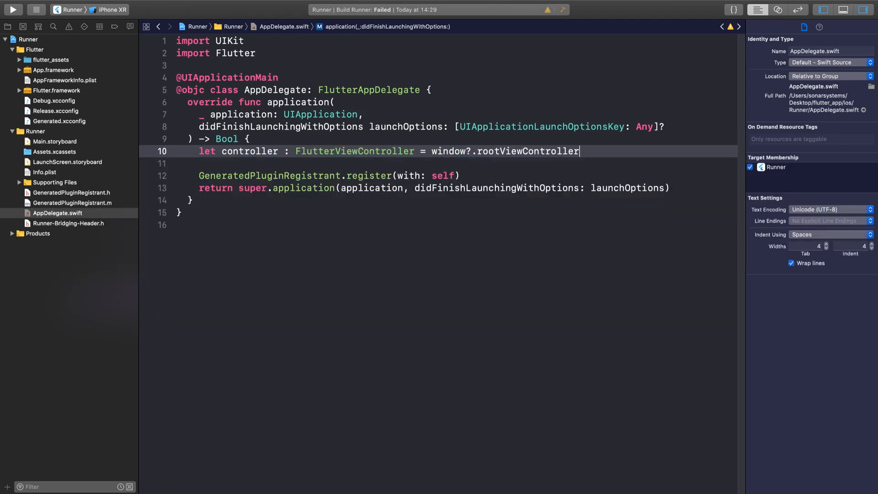
text(as!)
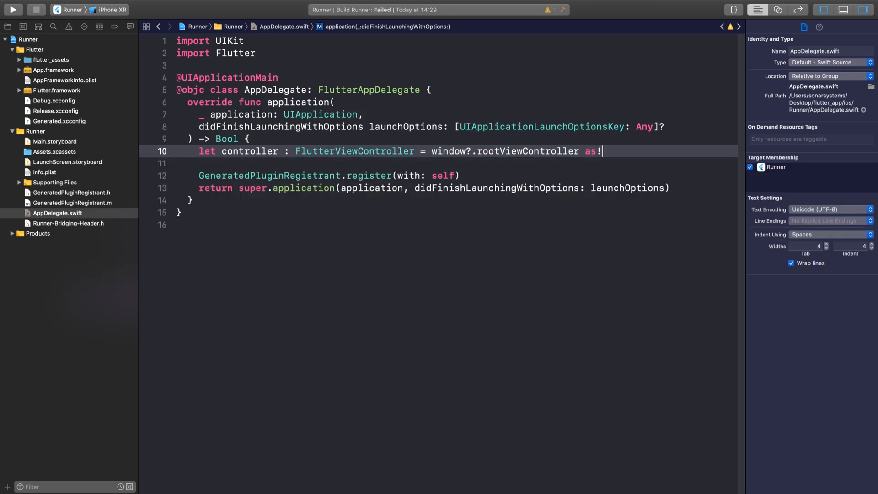
text(FlutterViewController)
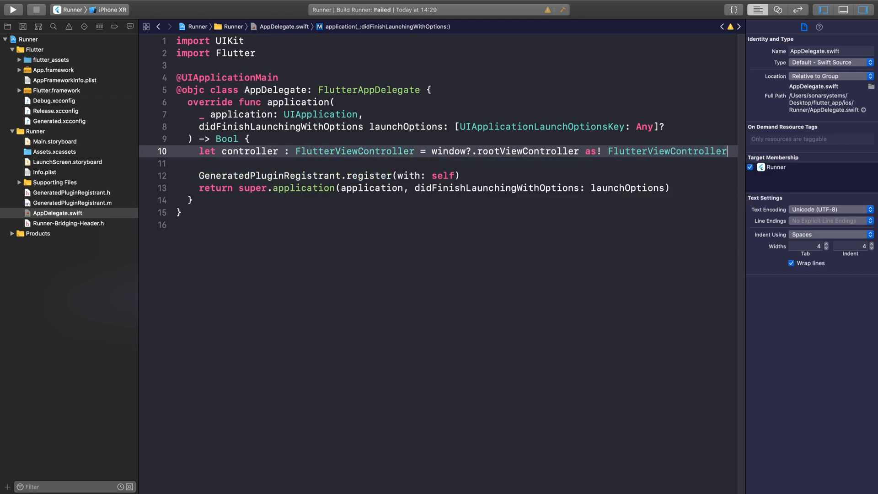
Begin let CHANNEL = FlutterMethodChannel(name: " on the next line
text(let CHANNEL)
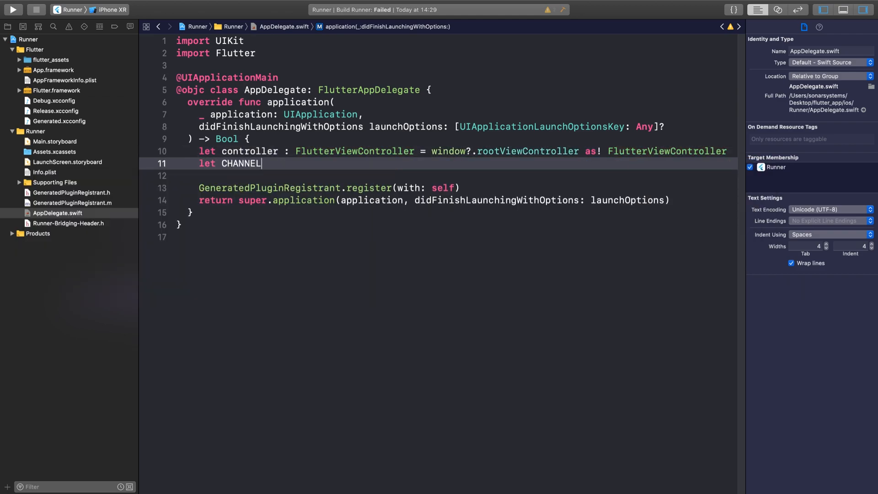
text(" ")
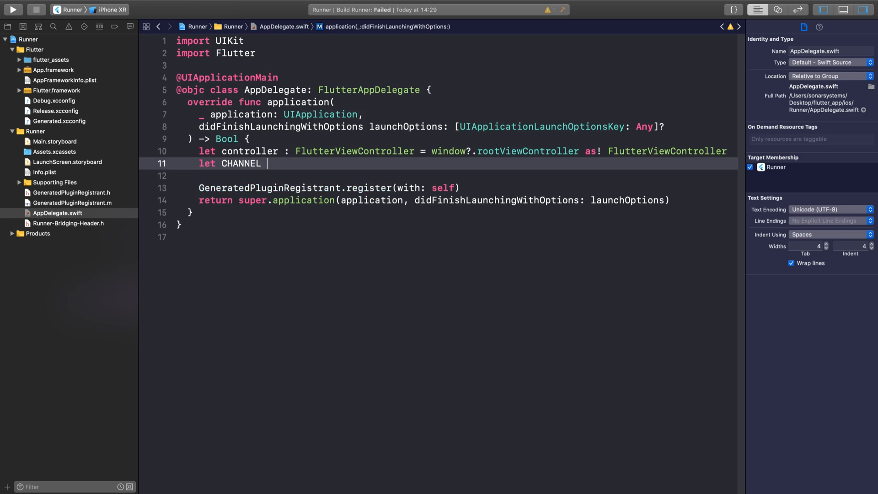
text(= Flut)
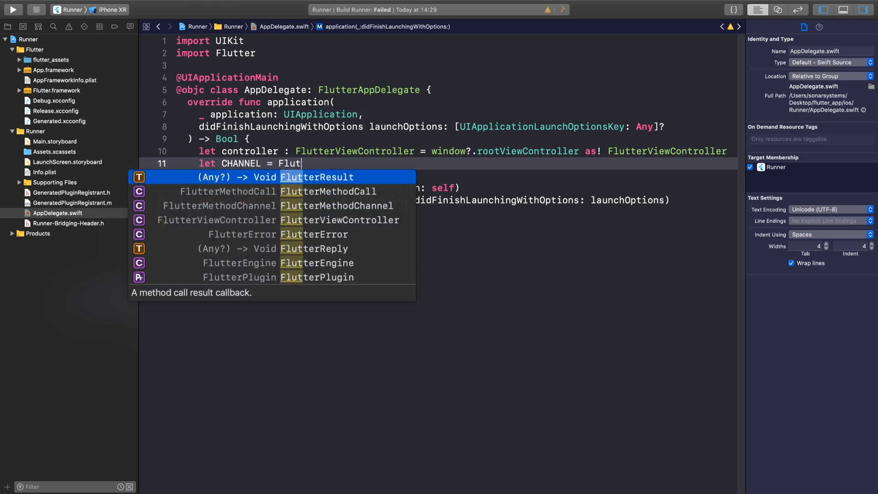
text(terMethodChannel)
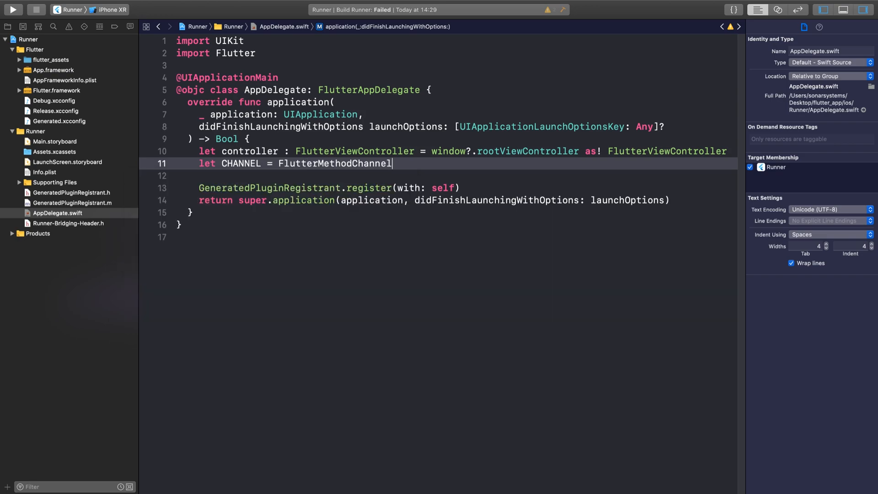
text(())
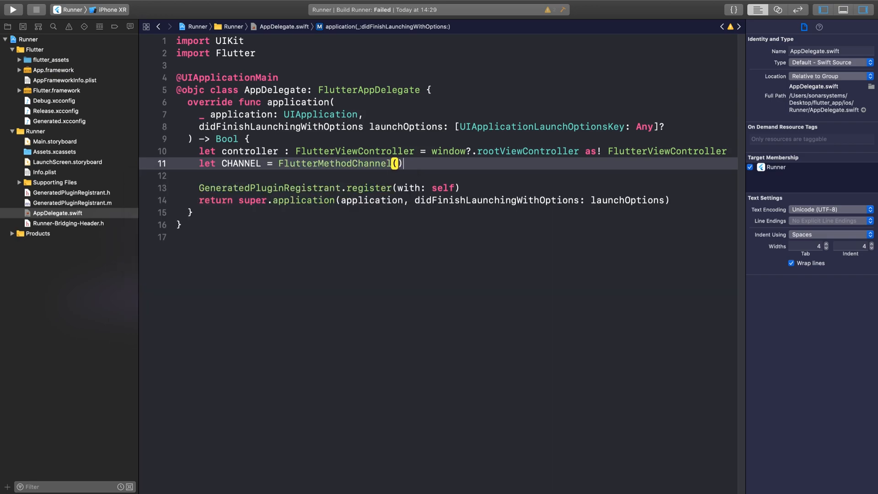
text(nam)
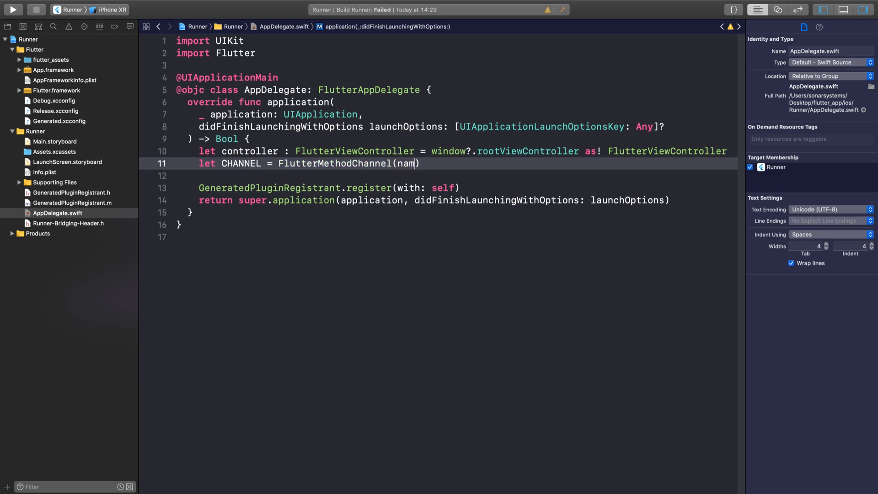
text(e:)
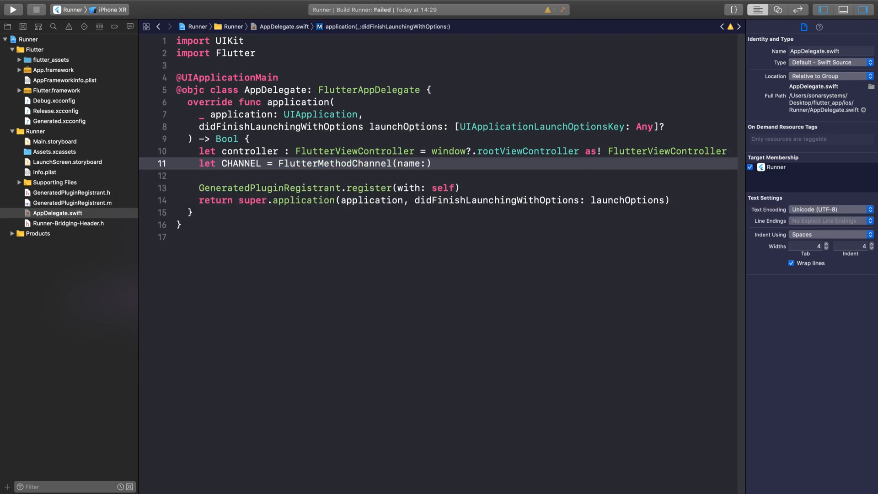
text(")
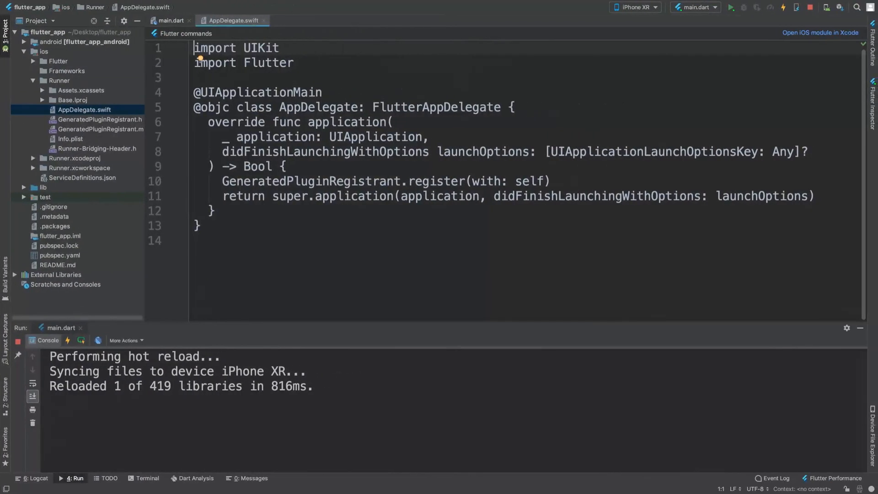
Return to main.dart and select the channel name com.flutter.epic/epic
click(170, 20)
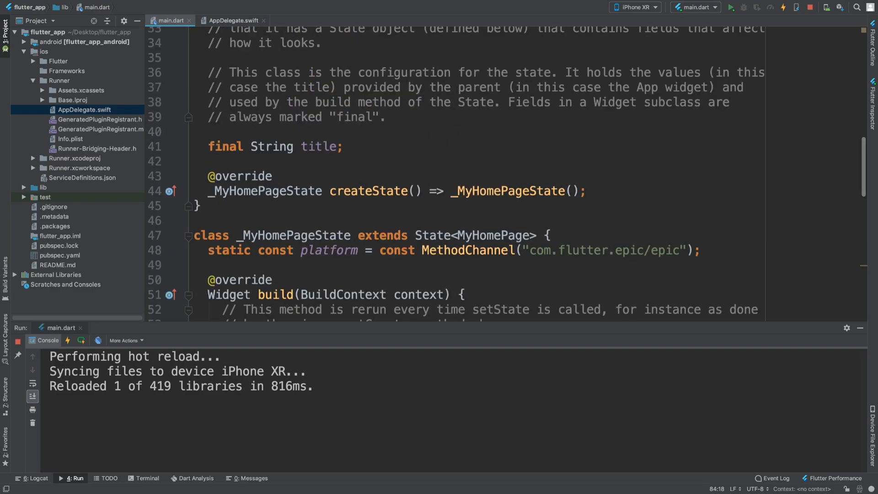
double_click(603, 250)
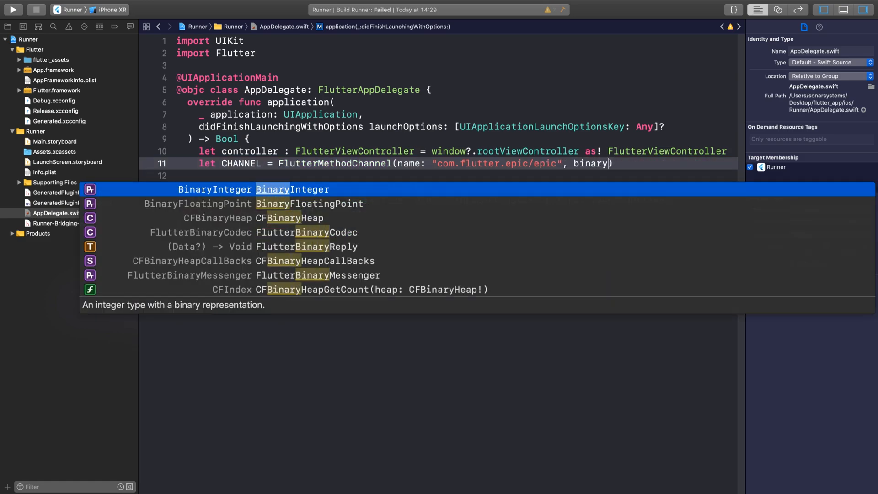
Finish the channel with binaryMessenger: controller via autocomplete
text(Messenge)
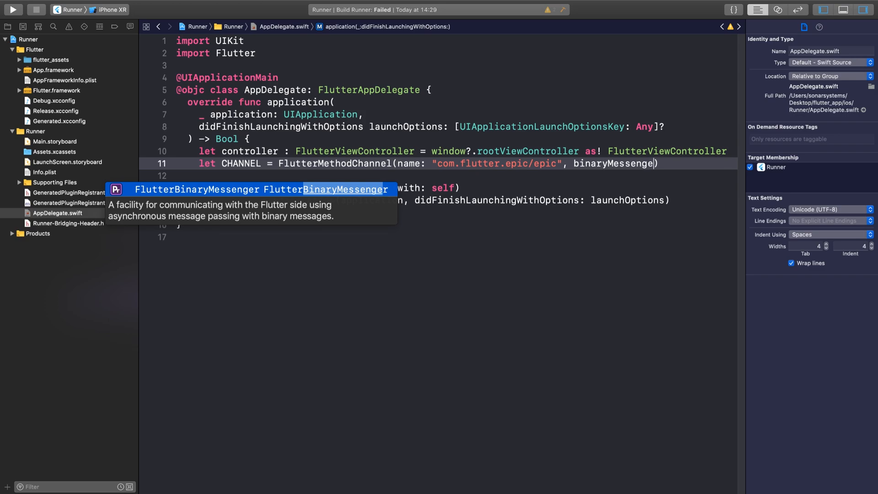
text(r: cont)
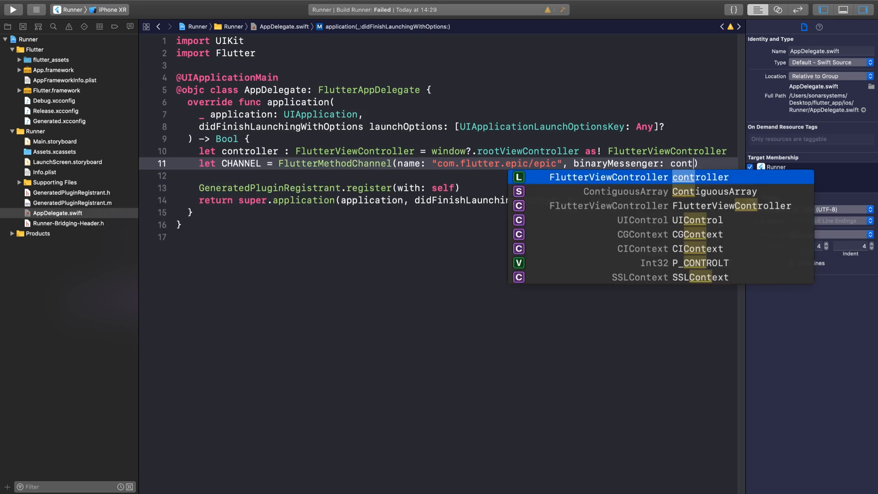
key(Return)
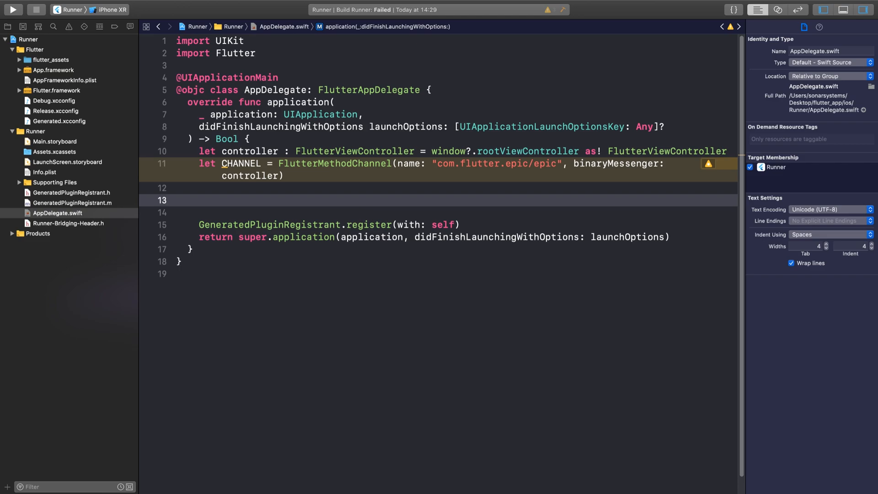
Start CHANNEL.setMethodCallHandler on the blank line below
click(200, 200)
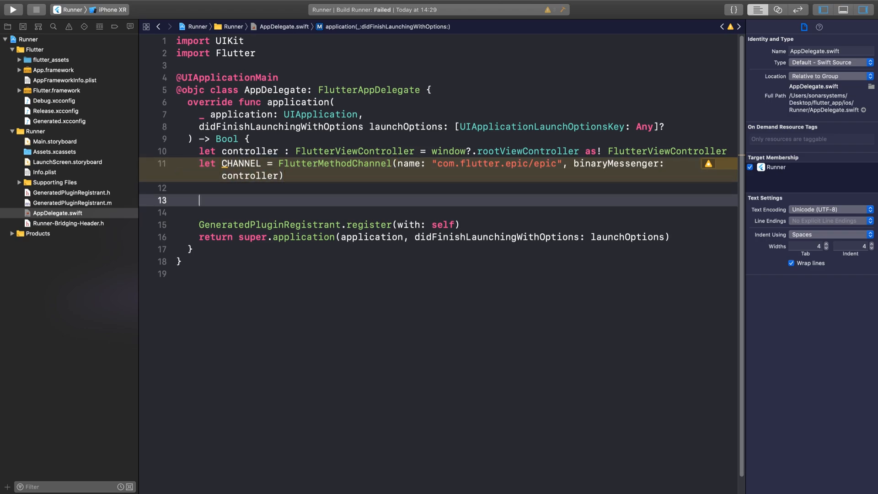
text(CHANNEL.setMethodCallHandler)
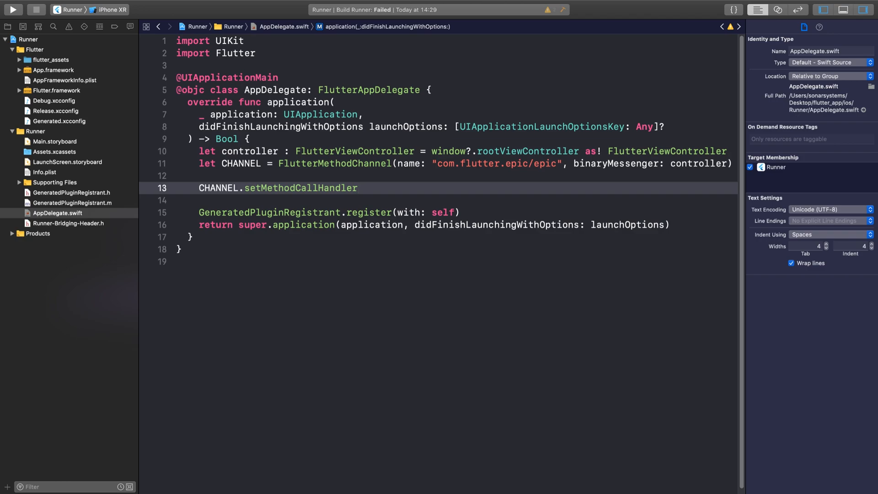
Open the handler closure { [unowned self] (methodCall, result) in
text({)
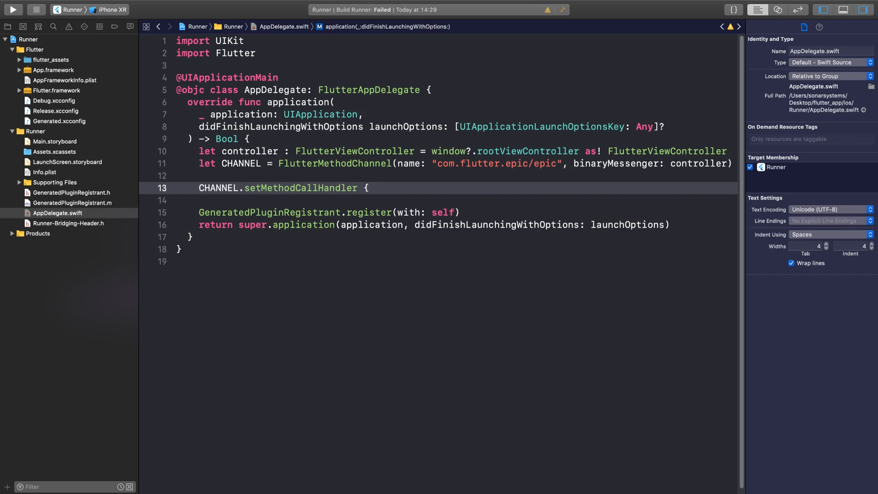
text([un])
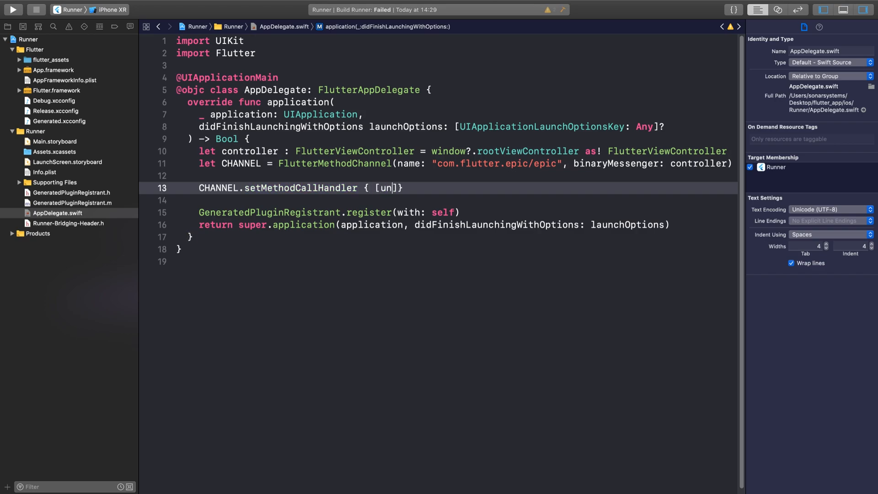
text(owned self)
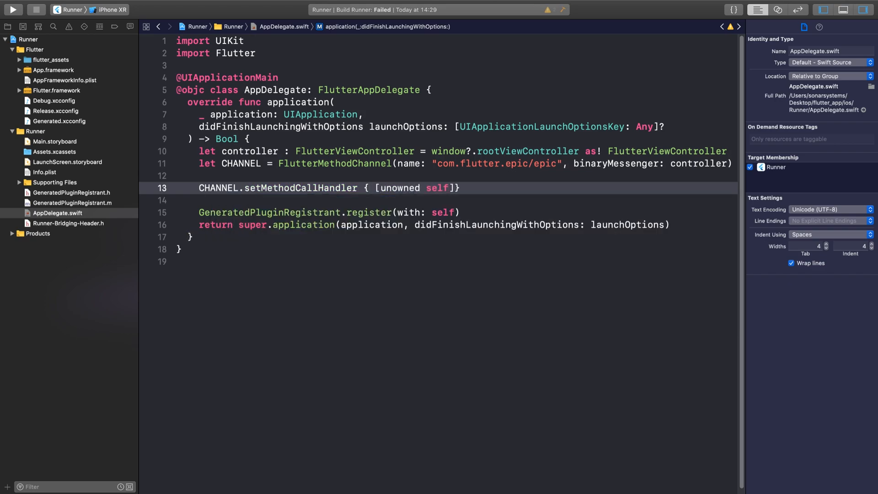
text((methodCall)
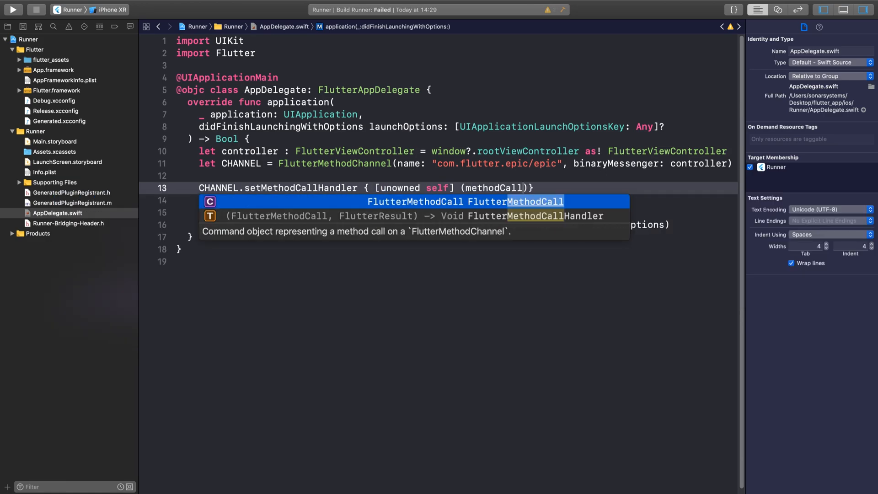
text(, r)
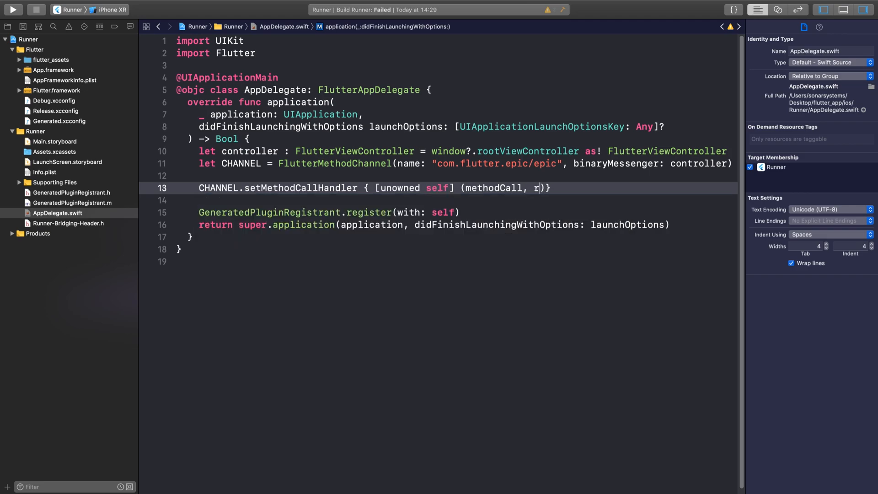
text(esult)
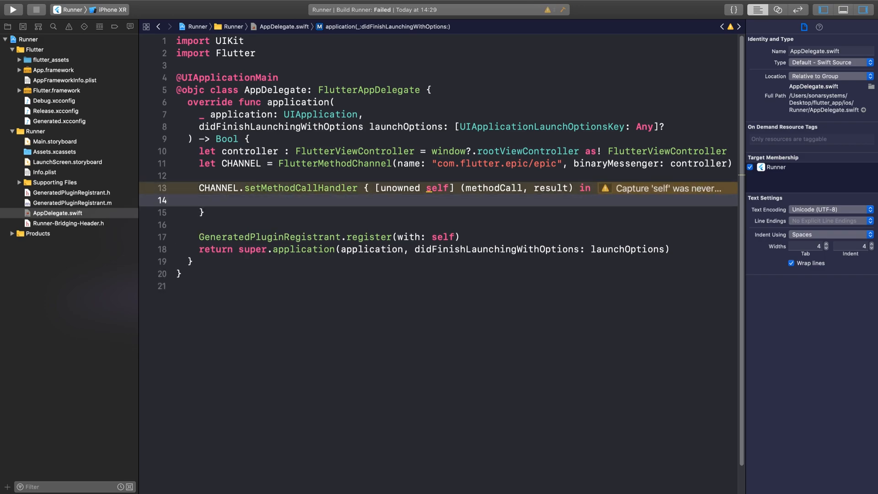
Check if methodCall.method == "Printy" inside the closure
text(if ()
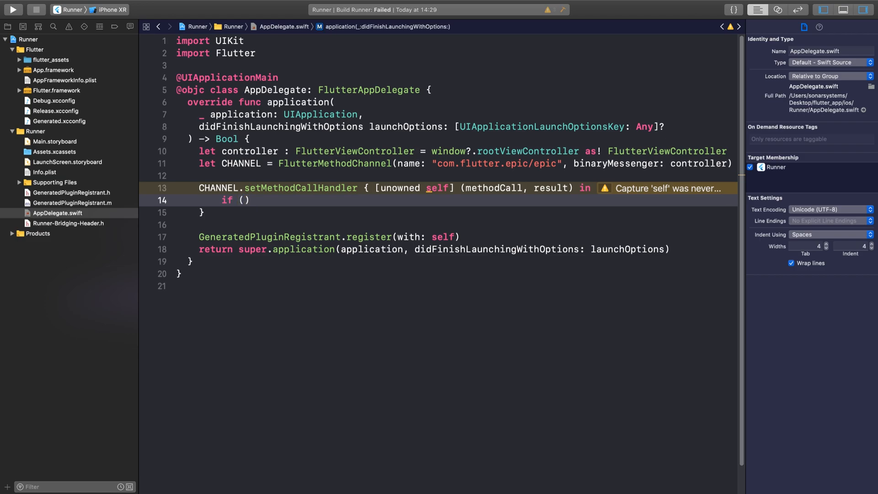
text(methodCall.method)
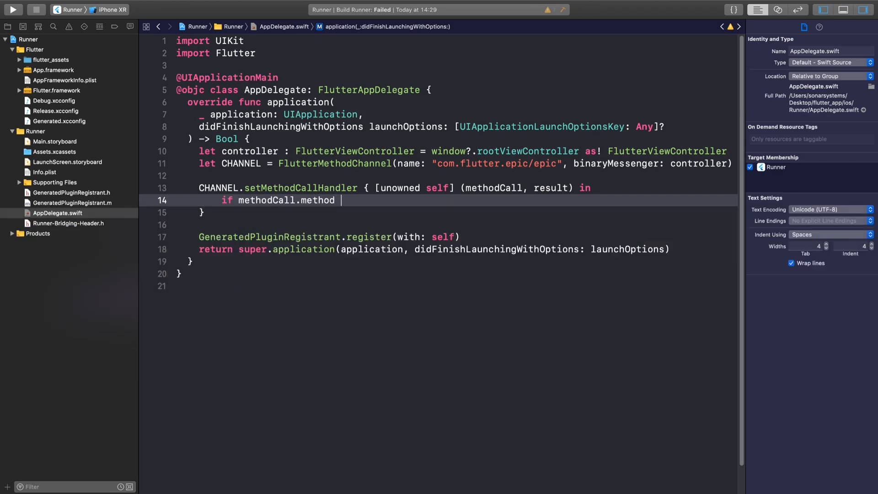
text(== "")
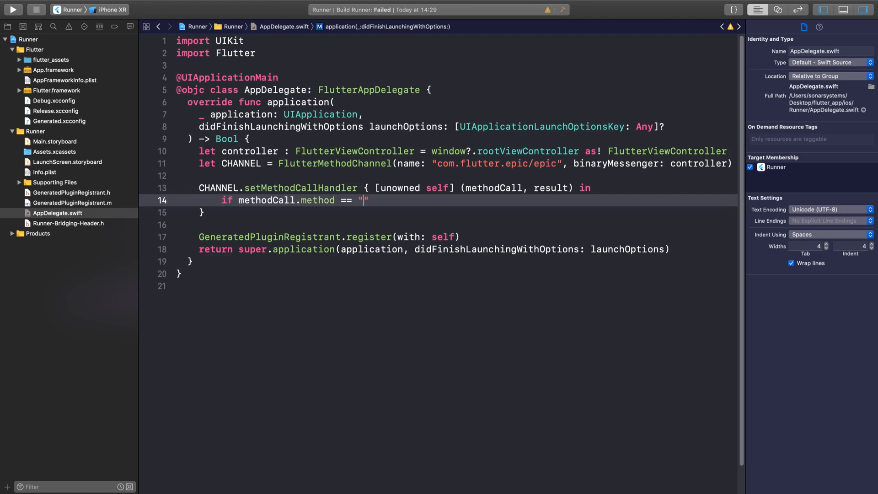
text(Printy)
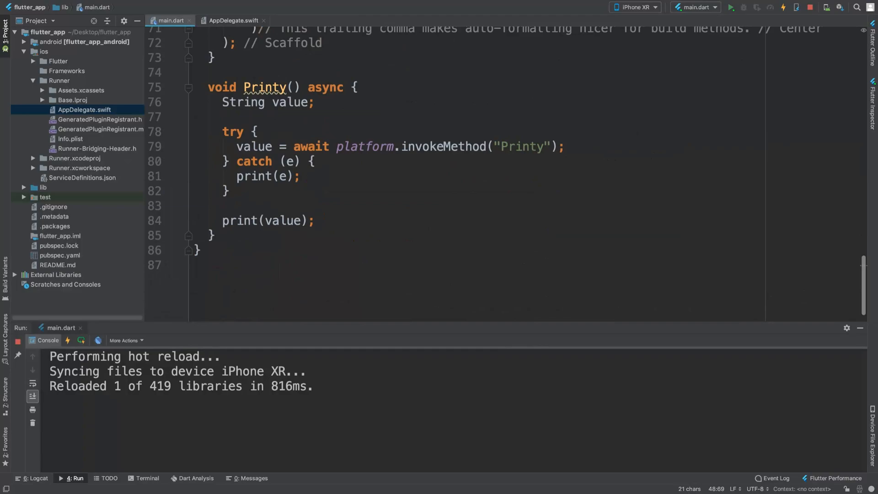
double_click(521, 146)
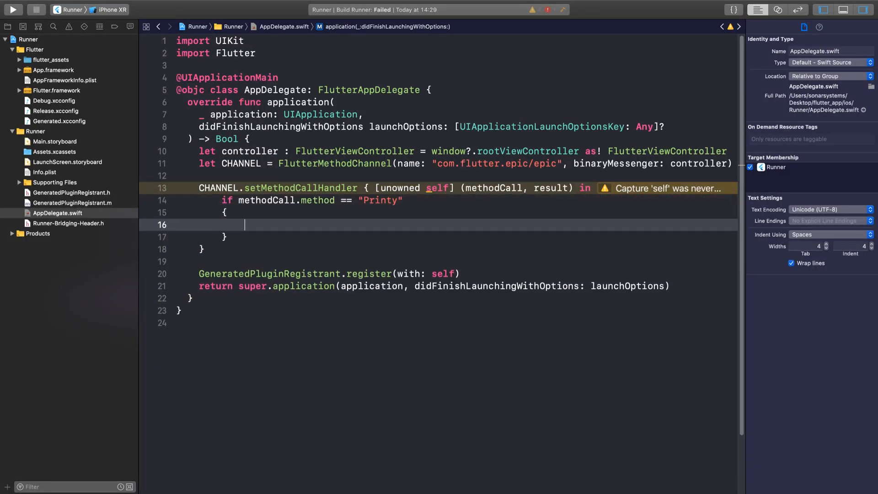
Have the Printy branch return result("Hi From Swift") in AppDelegate.swift
text(result)
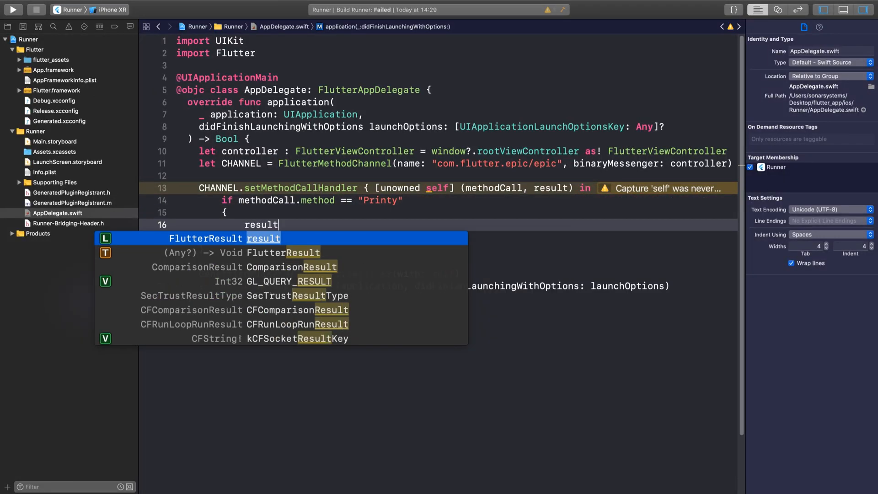
text((""))
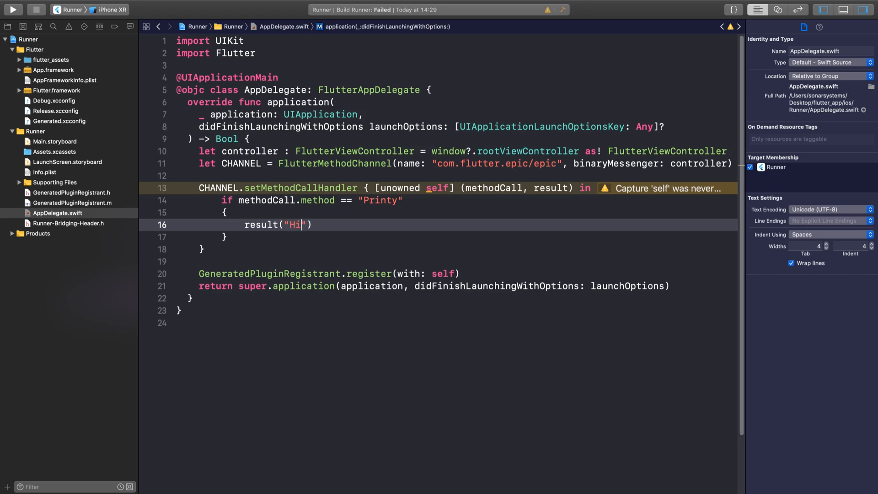
text(From Swift)
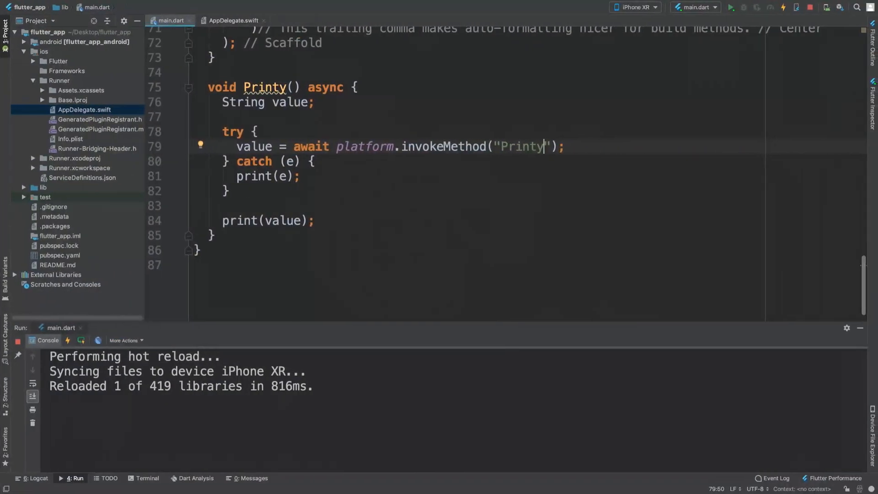
Stop the running app and relaunch main.dart on iPhone XR to rebuild the Swift code
click(809, 7)
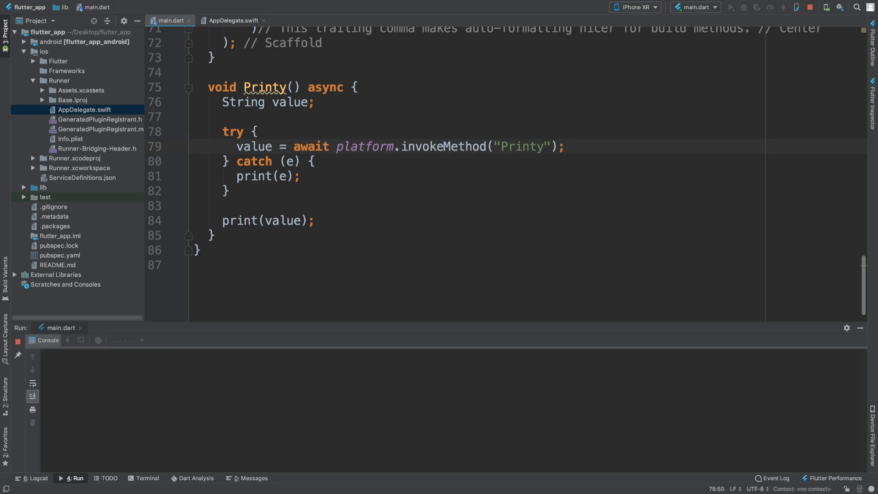
click(730, 7)
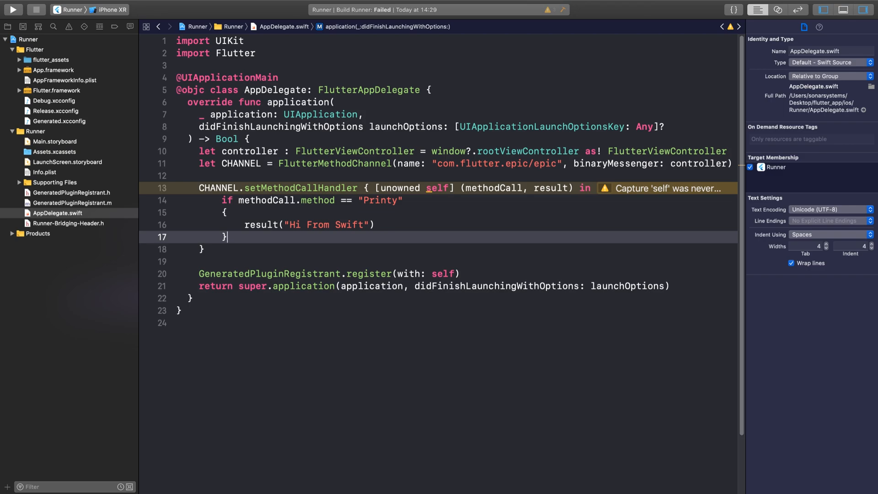
click(445, 163)
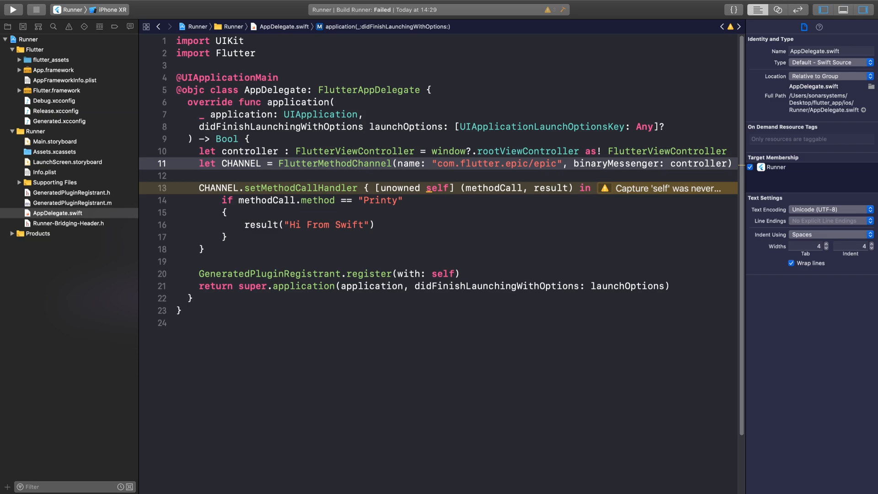
click(443, 163)
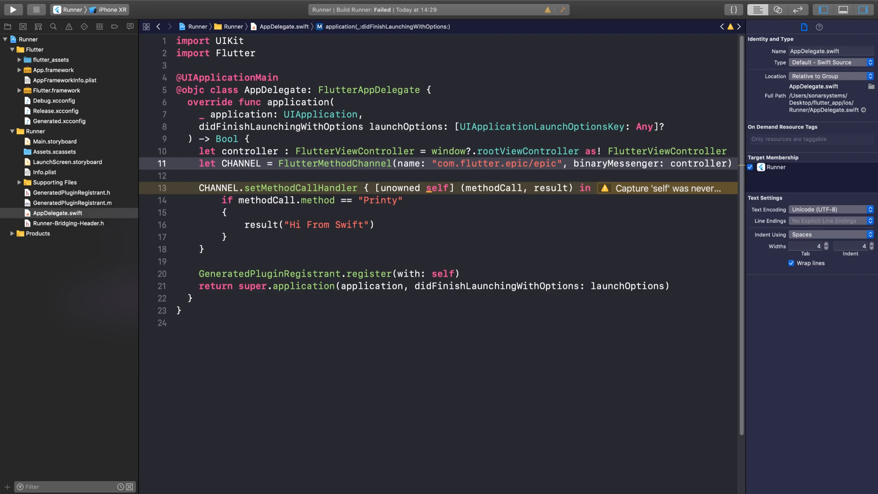
click(442, 163)
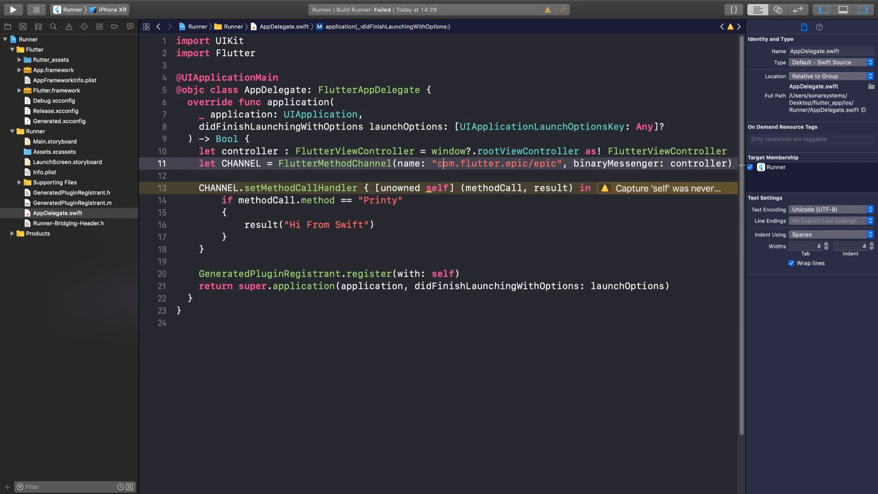
click(443, 163)
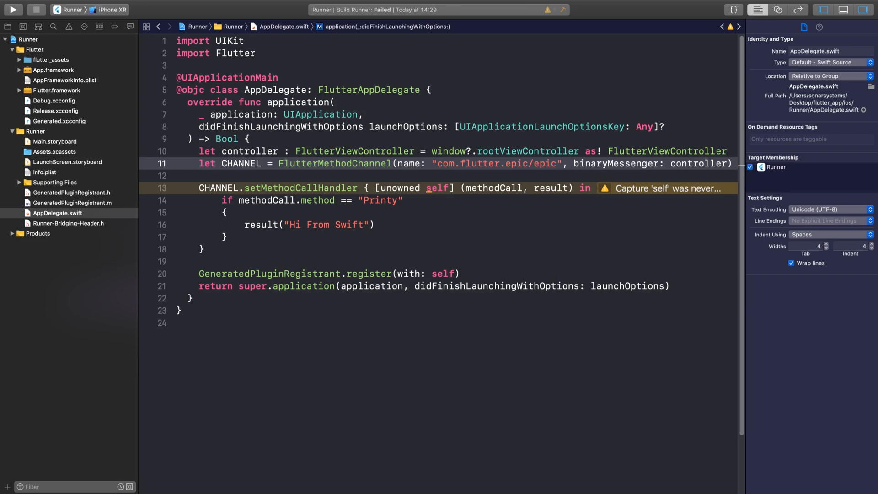
click(443, 164)
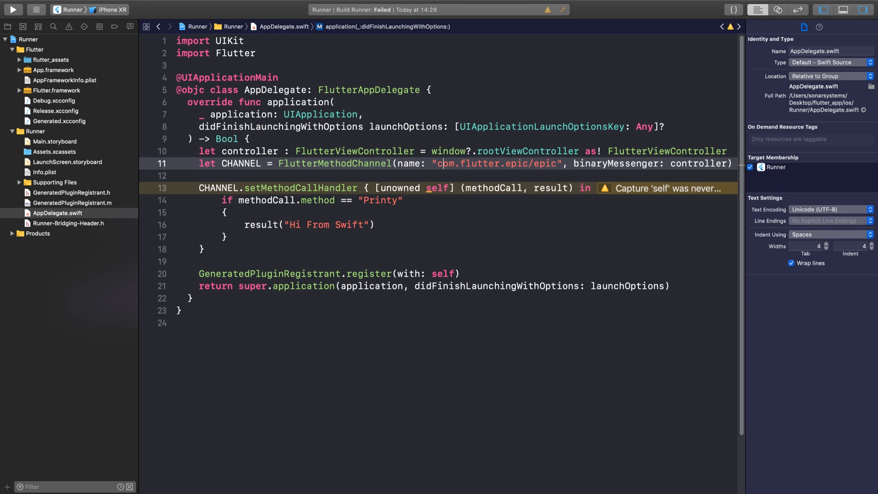